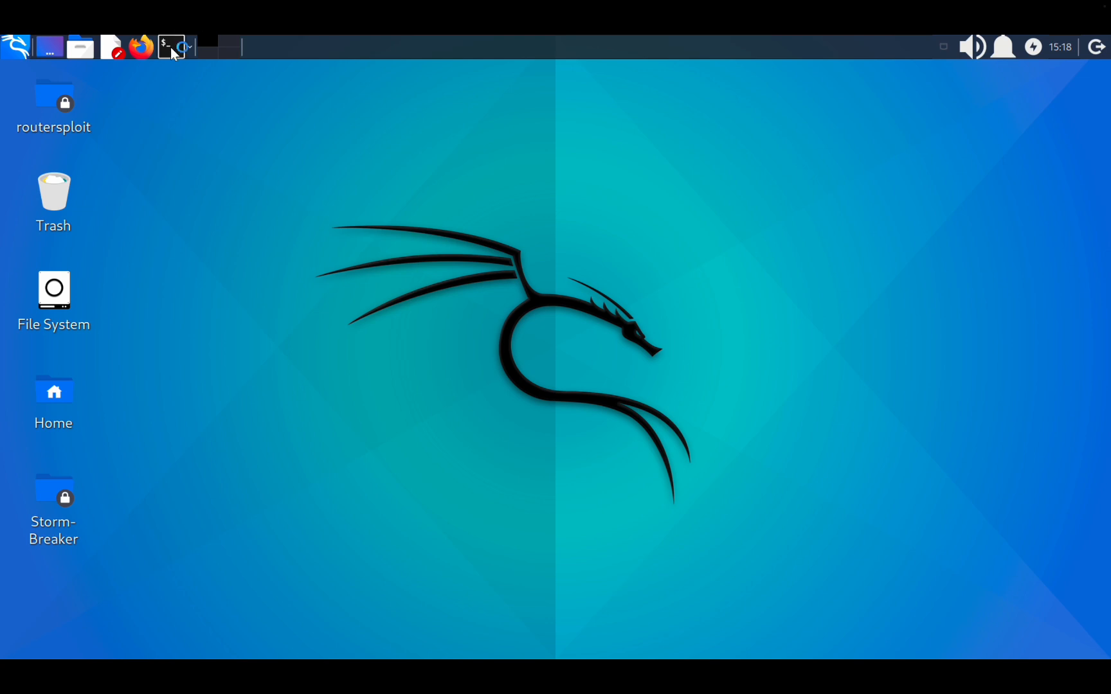
Open QTerminal, view cryptcat -h help, maximize the window, and clear the screen
{"action": "left_click", "coordinate": [168, 46]}
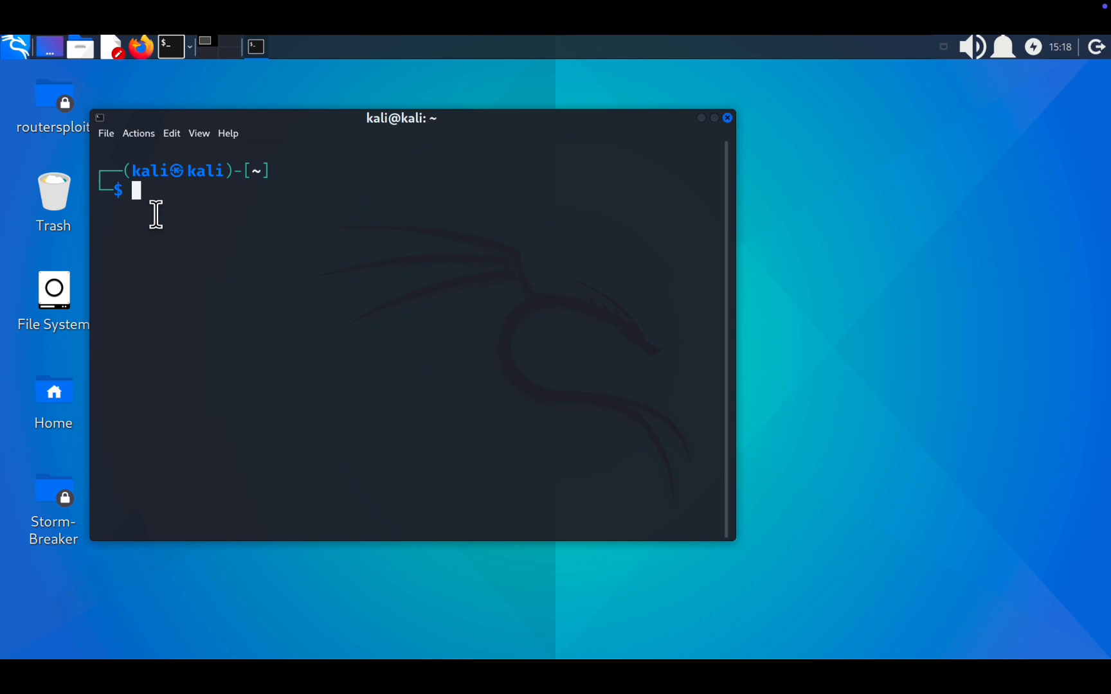
{"action": "type", "text": "cryptcat -h"}
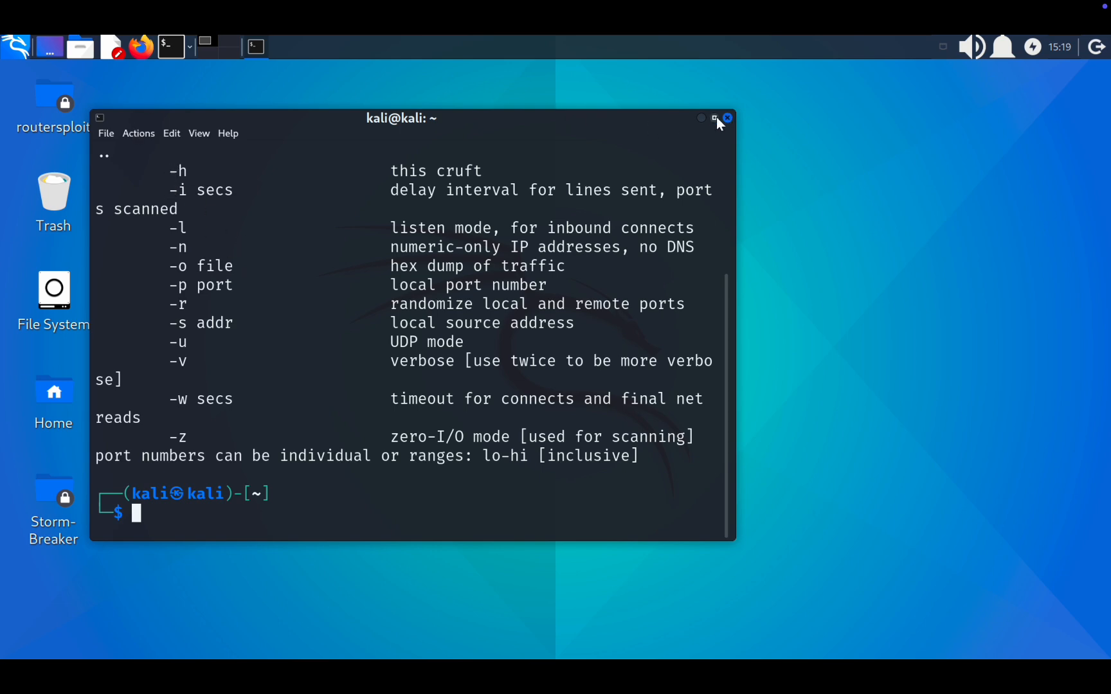
{"action": "left_click", "coordinate": [713, 118]}
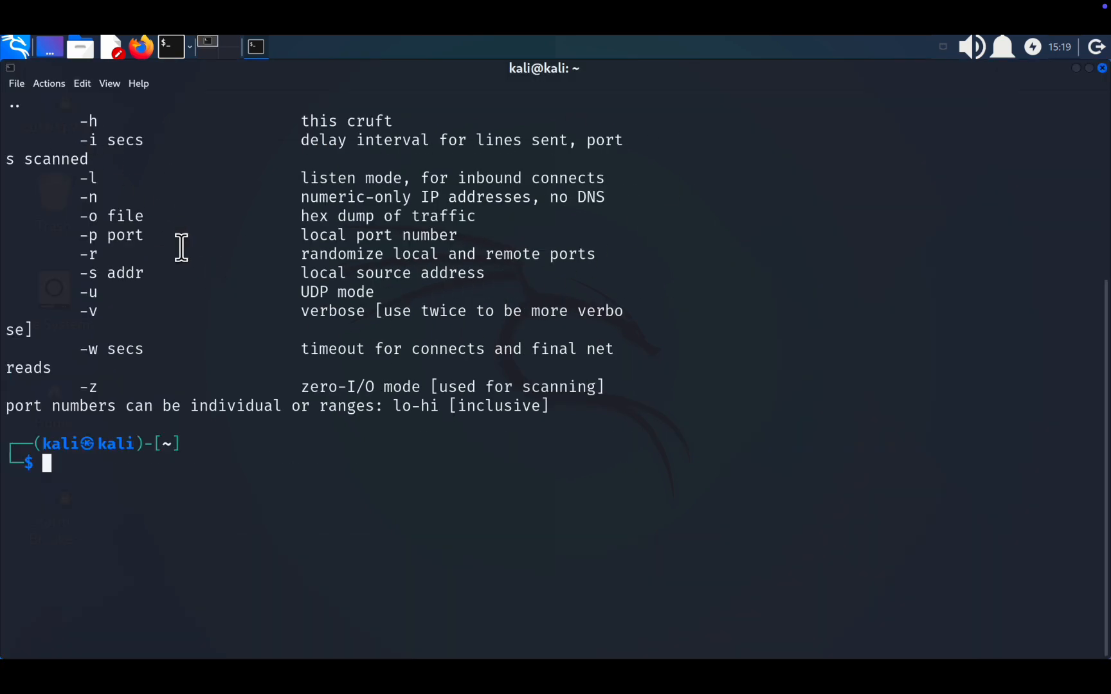
{"action": "type", "text": "cryptcat -h"}
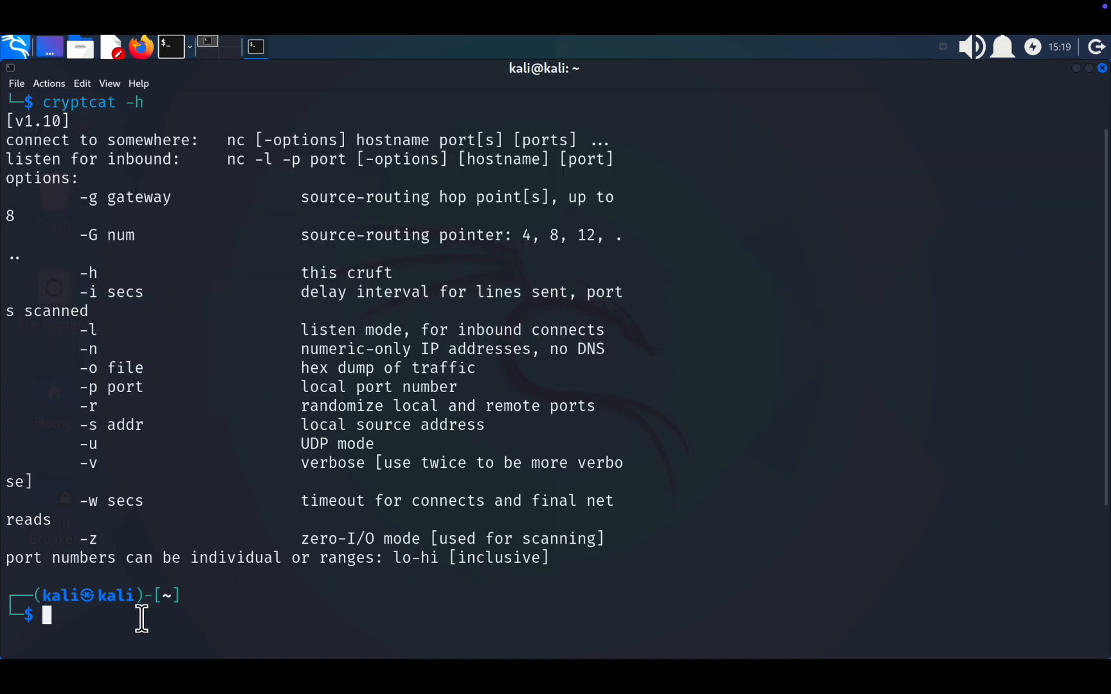
{"action": "type", "text": "clear"}
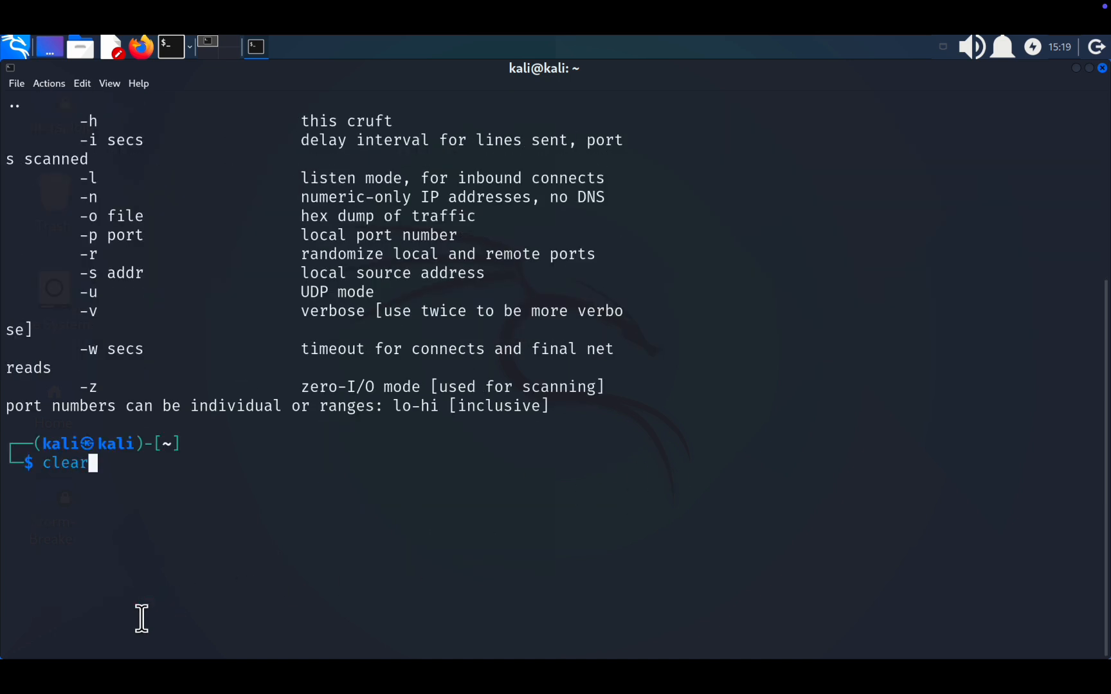
{"action": "key", "text": "Return"}
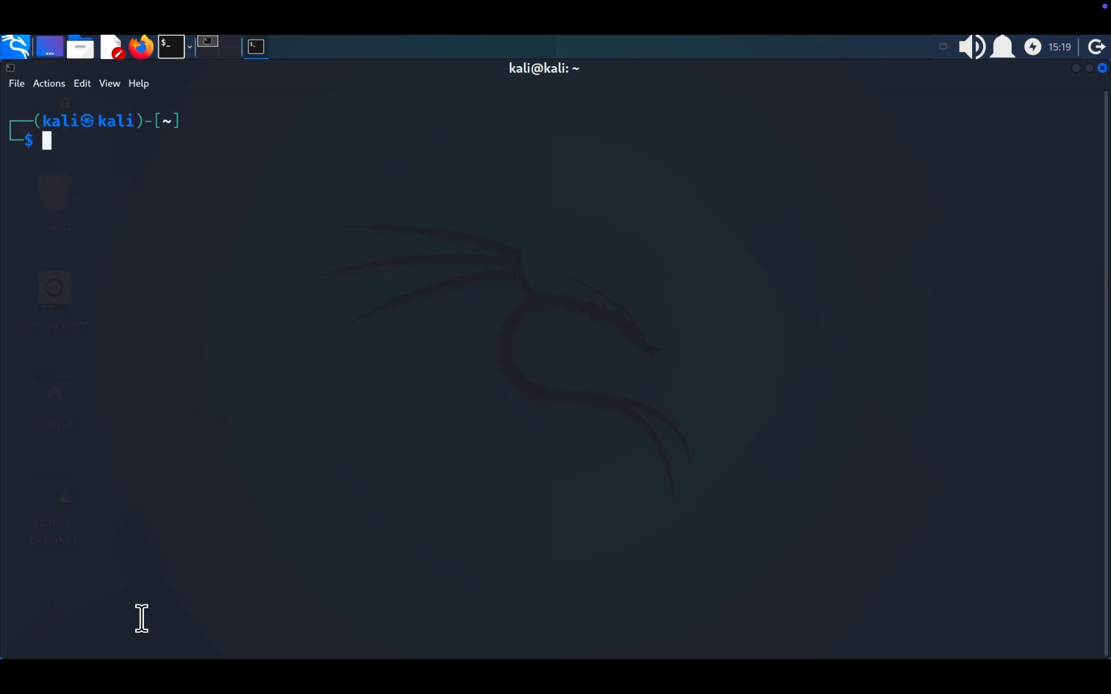
{"action": "type", "text": "cryptcat -h"}
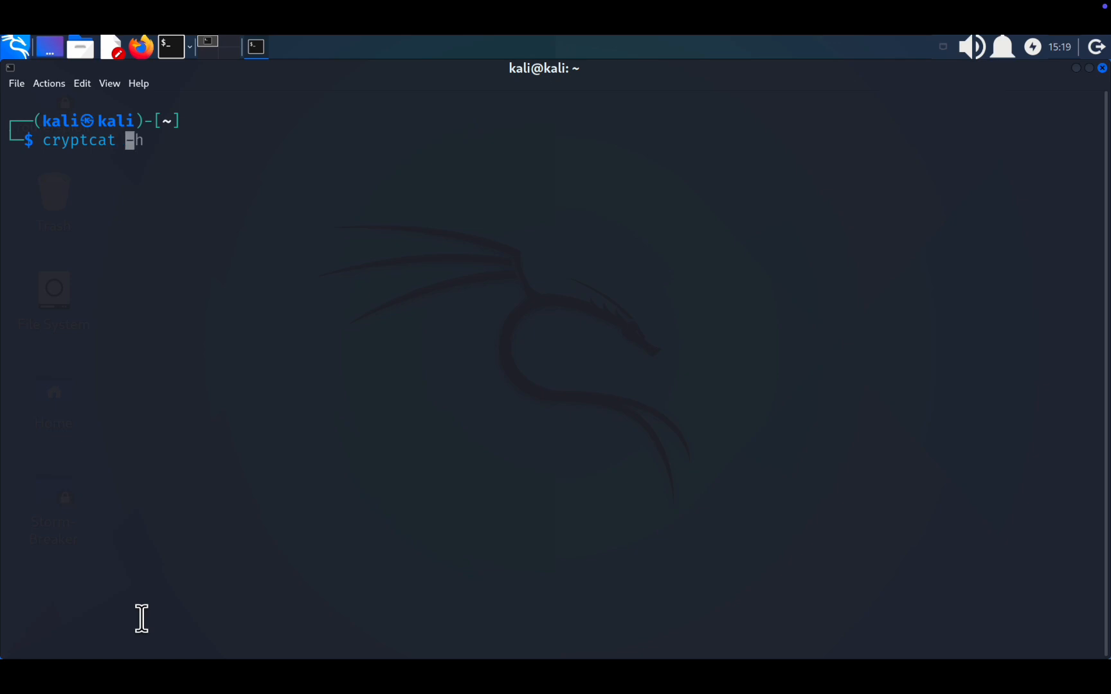
{"action": "type", "text": "-l"}
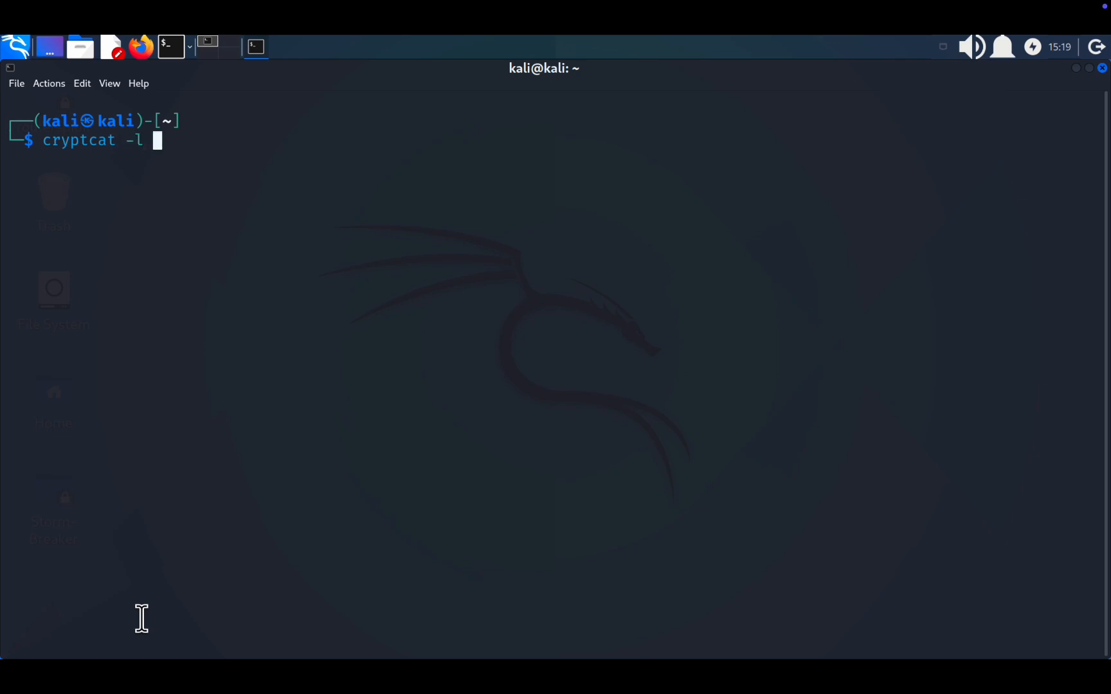
{"action": "type", "text": "-p 1234 -k p"}
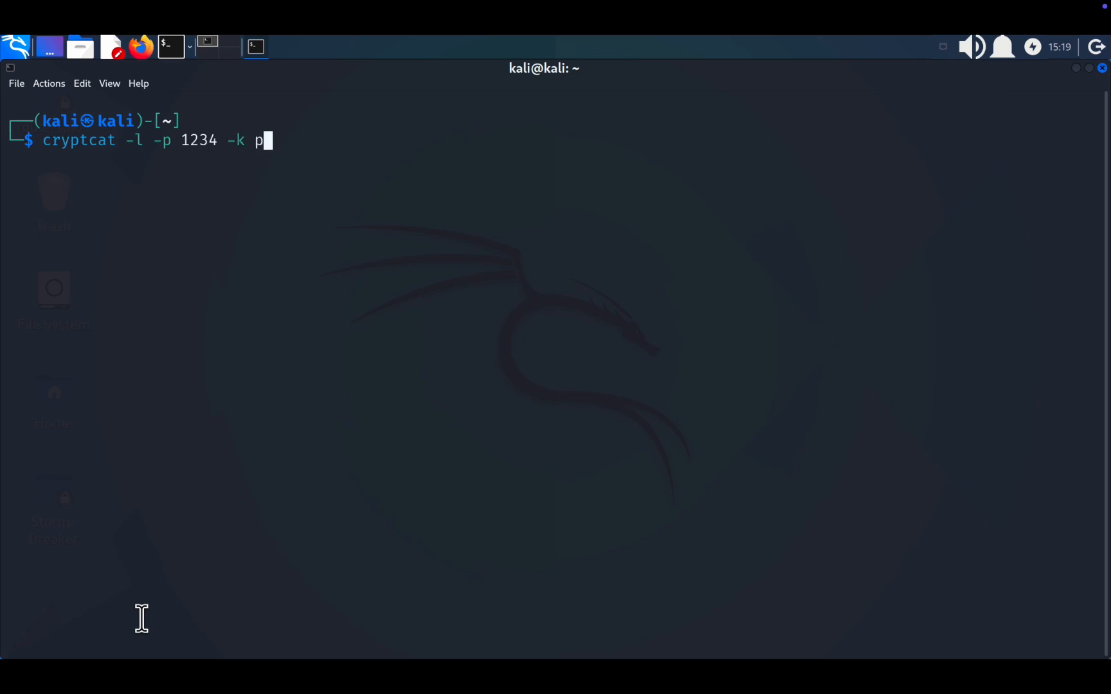
{"action": "key", "text": "BackSpace"}
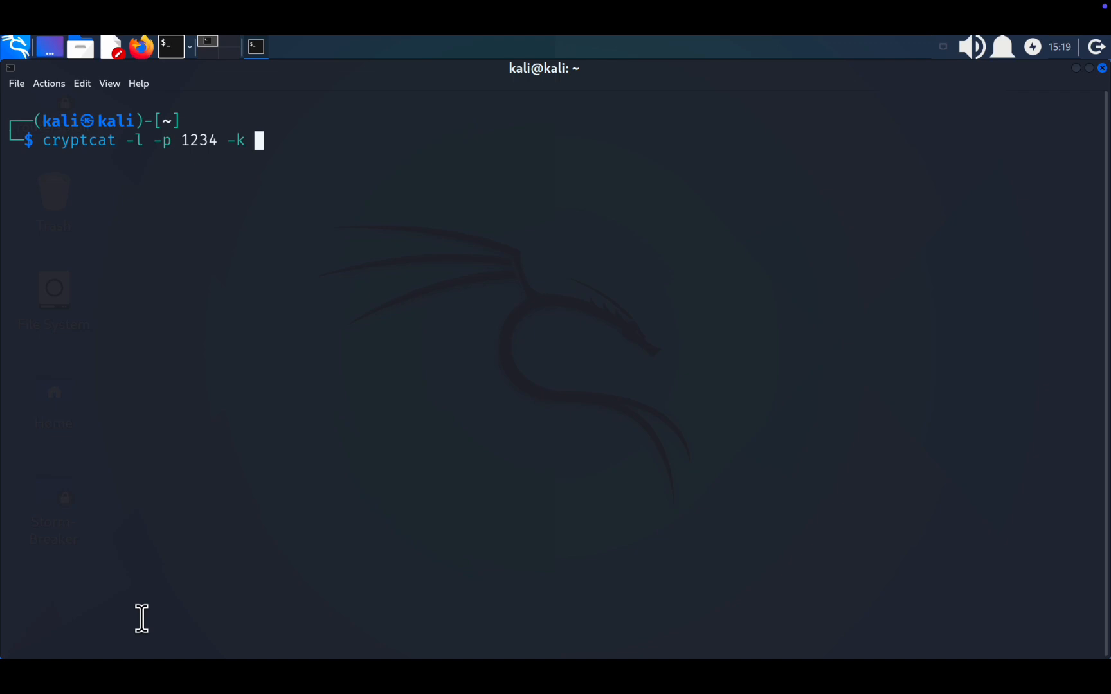
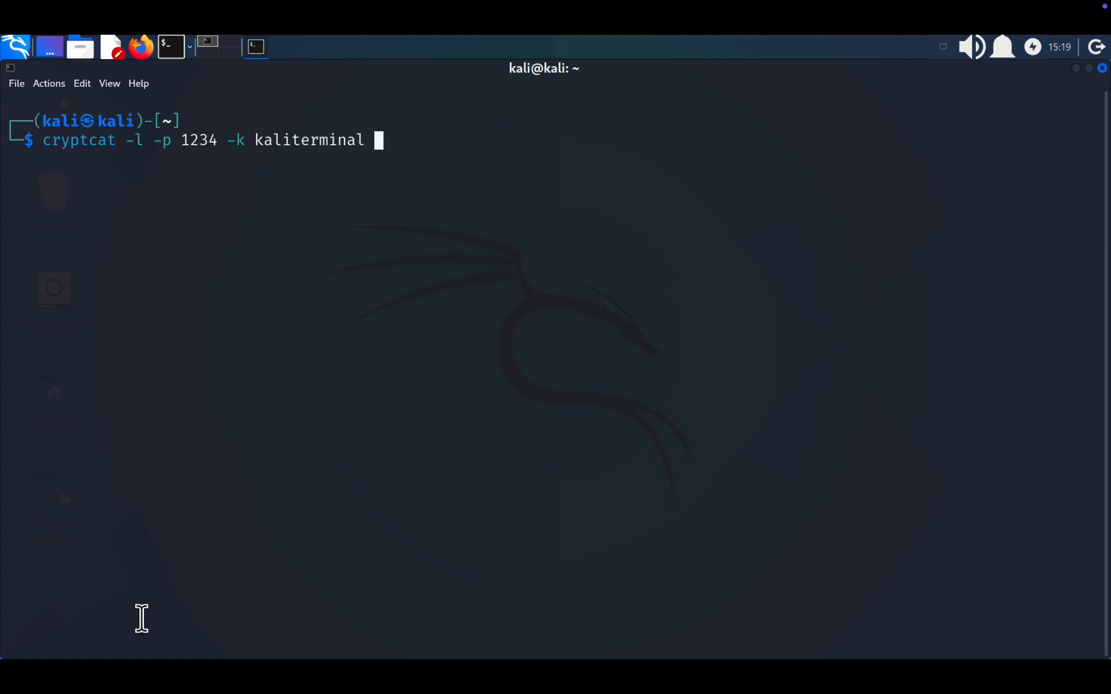
{"action": "mouse_move", "coordinate": [454, 381]}
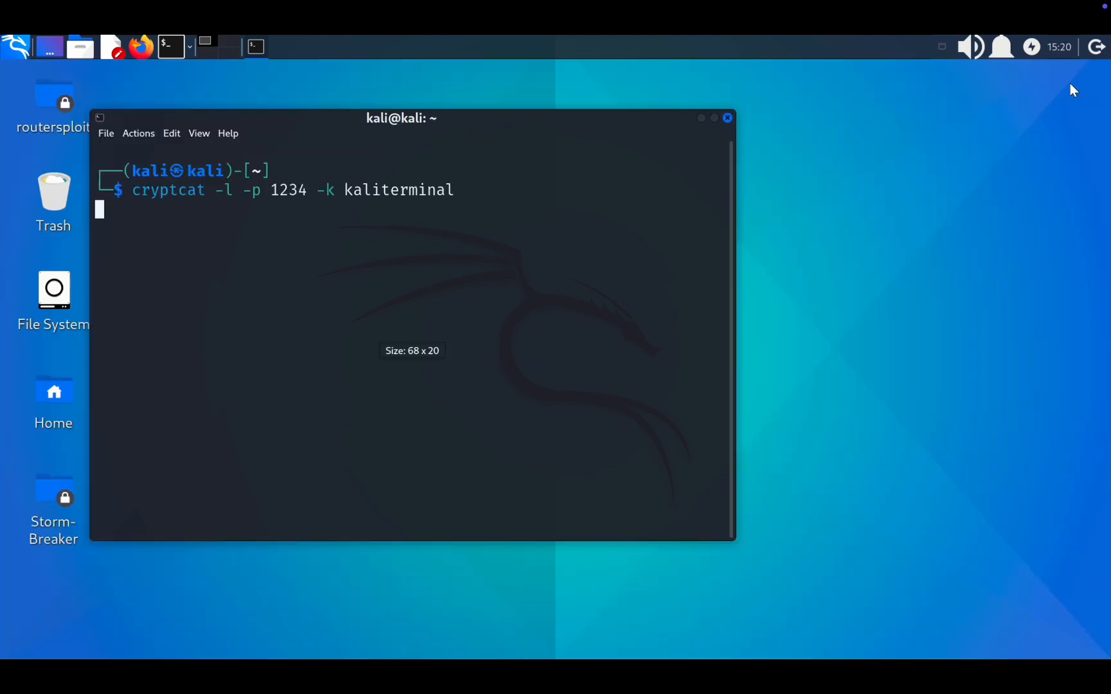
{"action": "left_click_drag", "start_coordinate": [400, 117], "coordinate": [379, 113]}
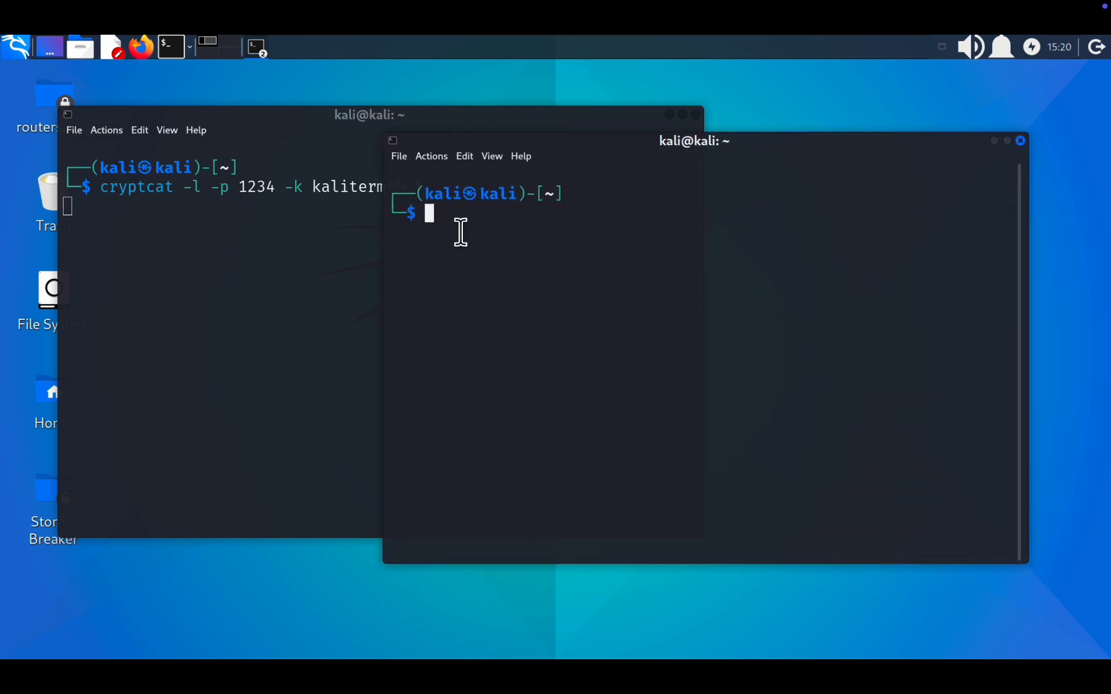
{"action": "type", "text": "cryptcat -h"}
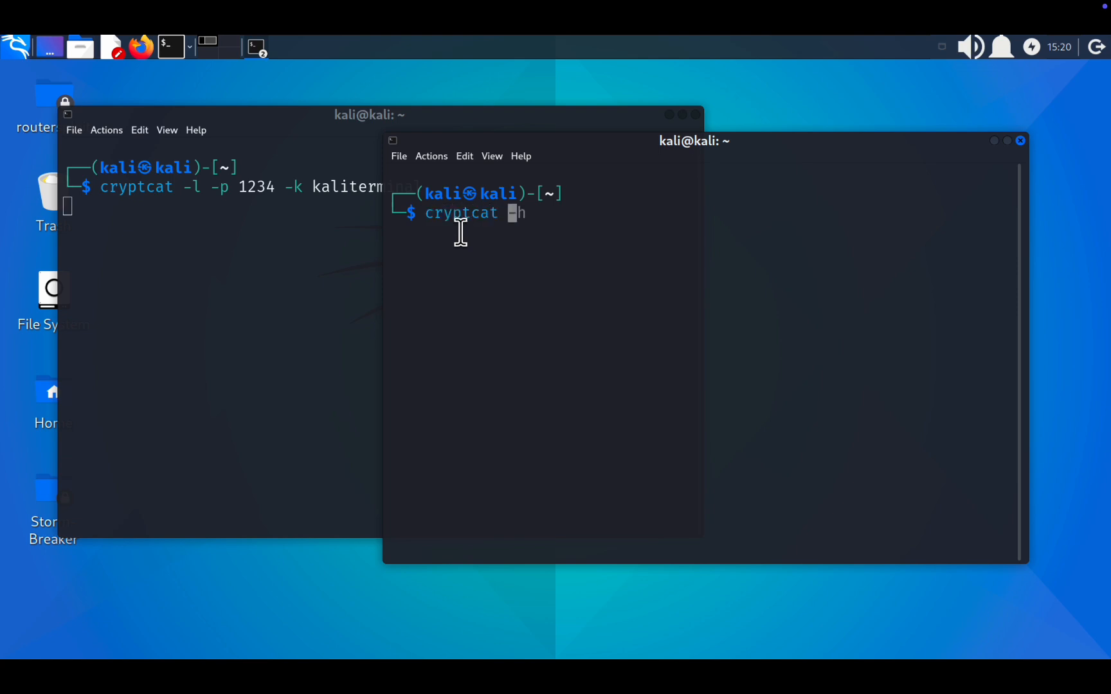
{"action": "type", "text": "local"}
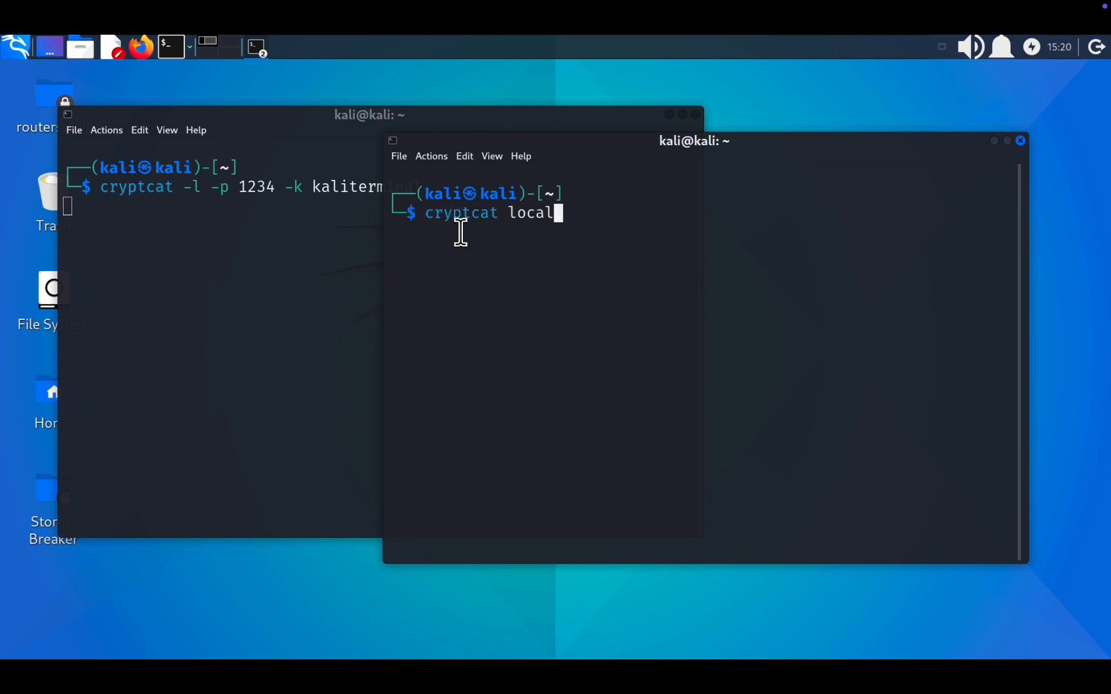
{"action": "type", "text": "host"}
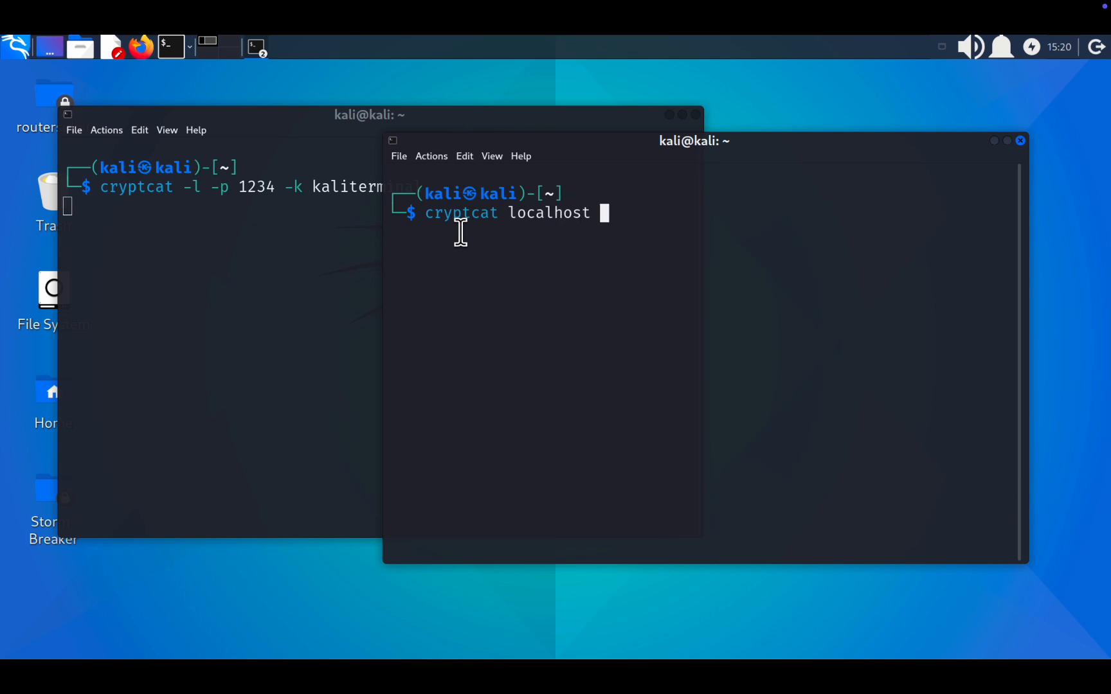
{"action": "type", "text": "1234 -"}
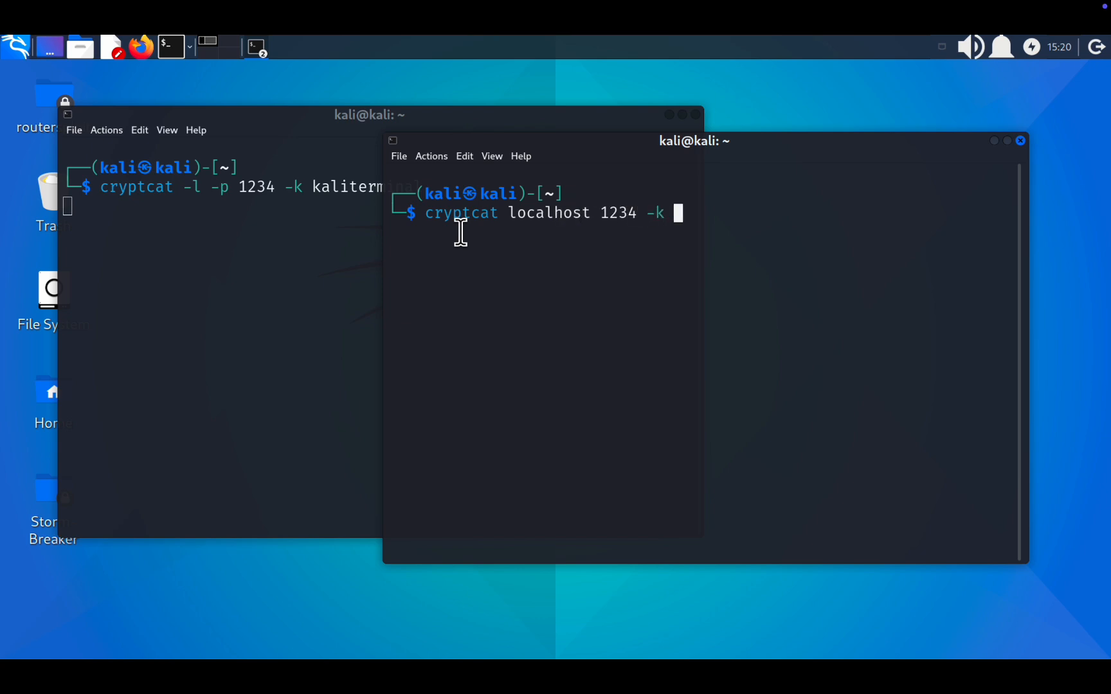
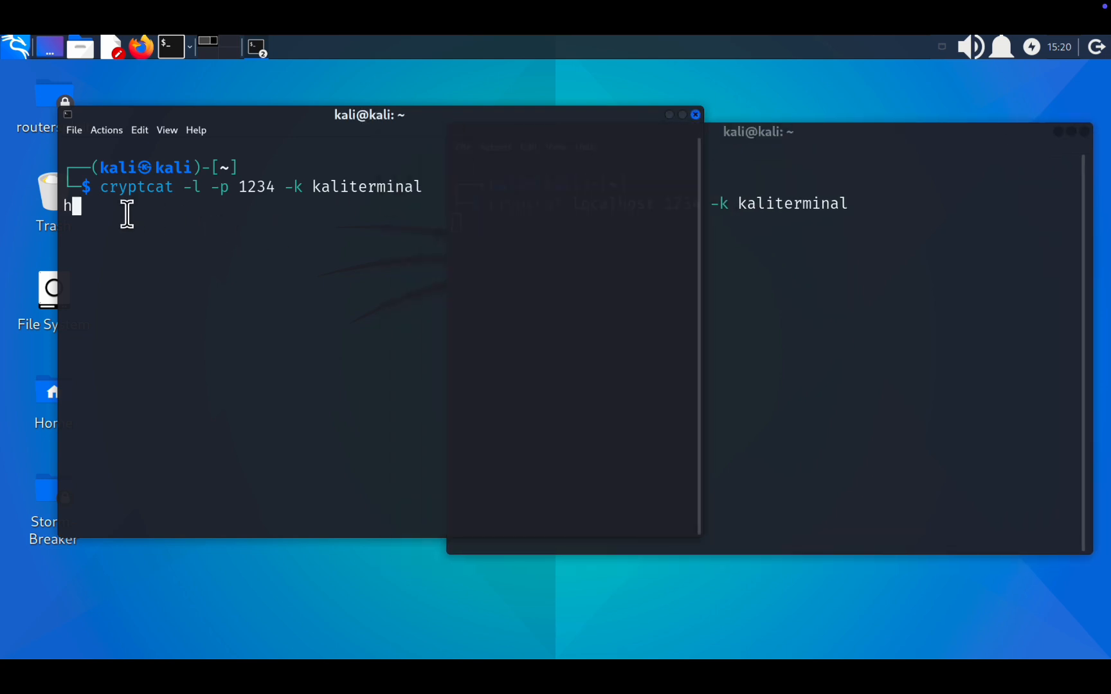
Send 'hii' from the listener and start typing a longer reply in the client
{"action": "type", "text": "ii"}
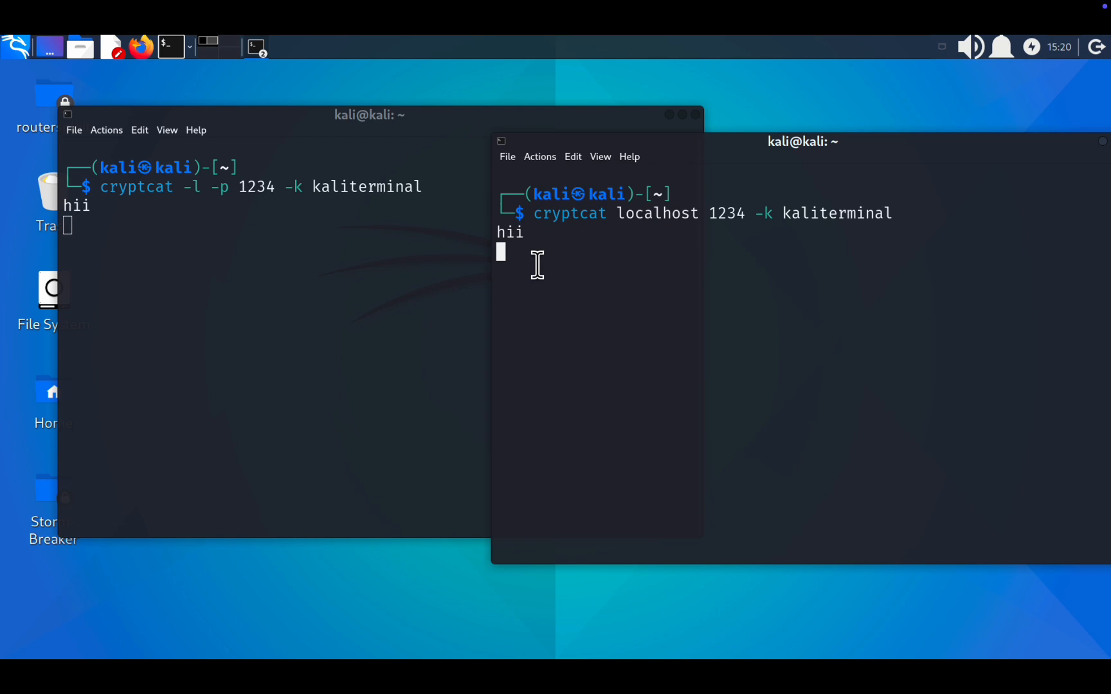
{"action": "type", "text": "hello th"}
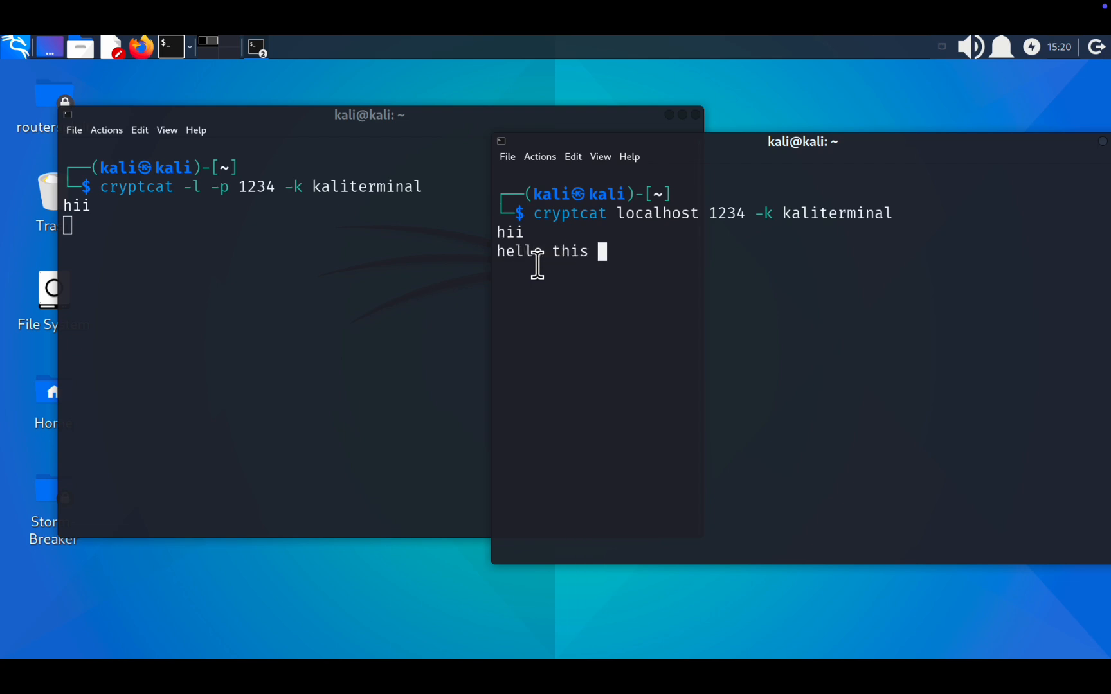
{"action": "type", "text": "is only for d"}
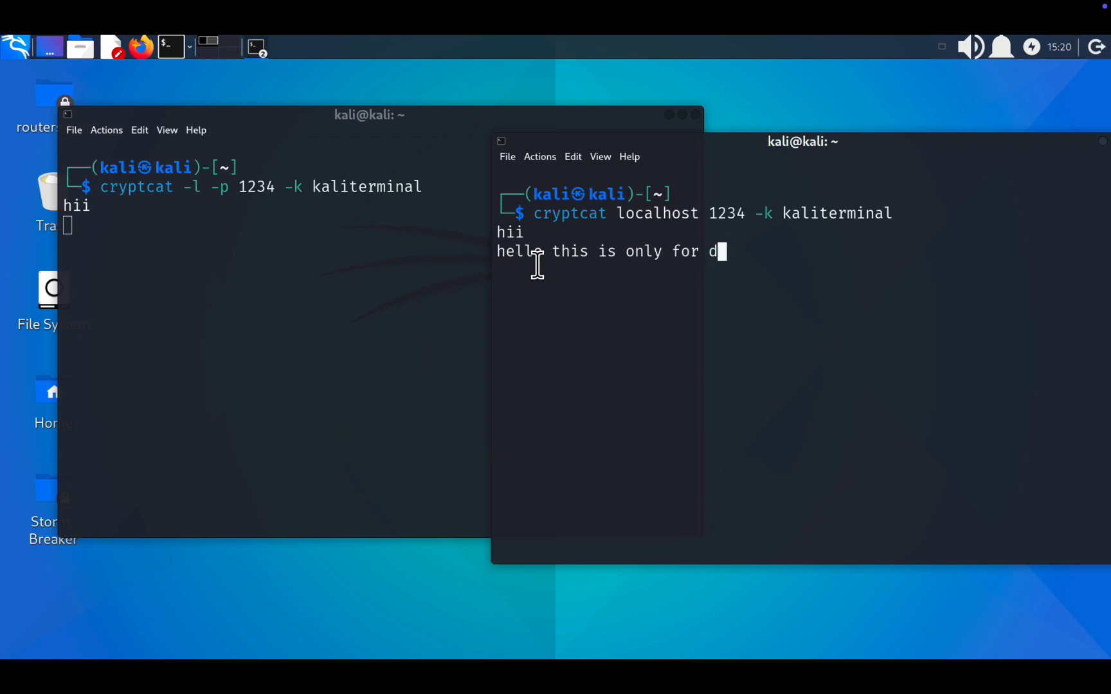
{"action": "type", "text": "em"}
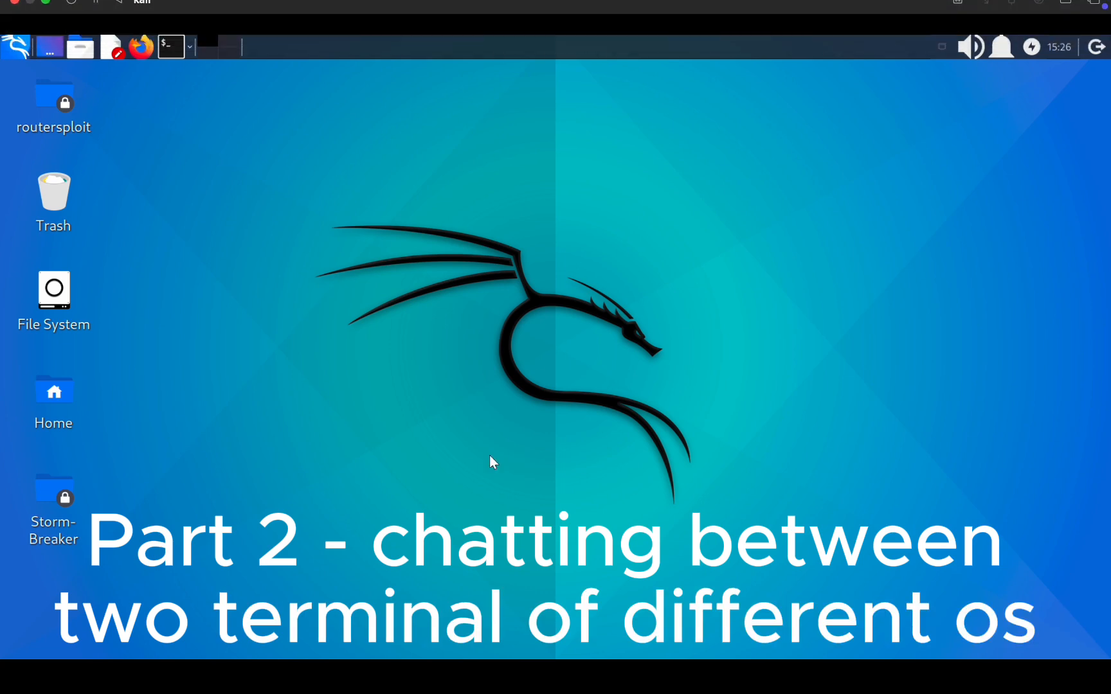
{"action": "left_click", "coordinate": [168, 46]}
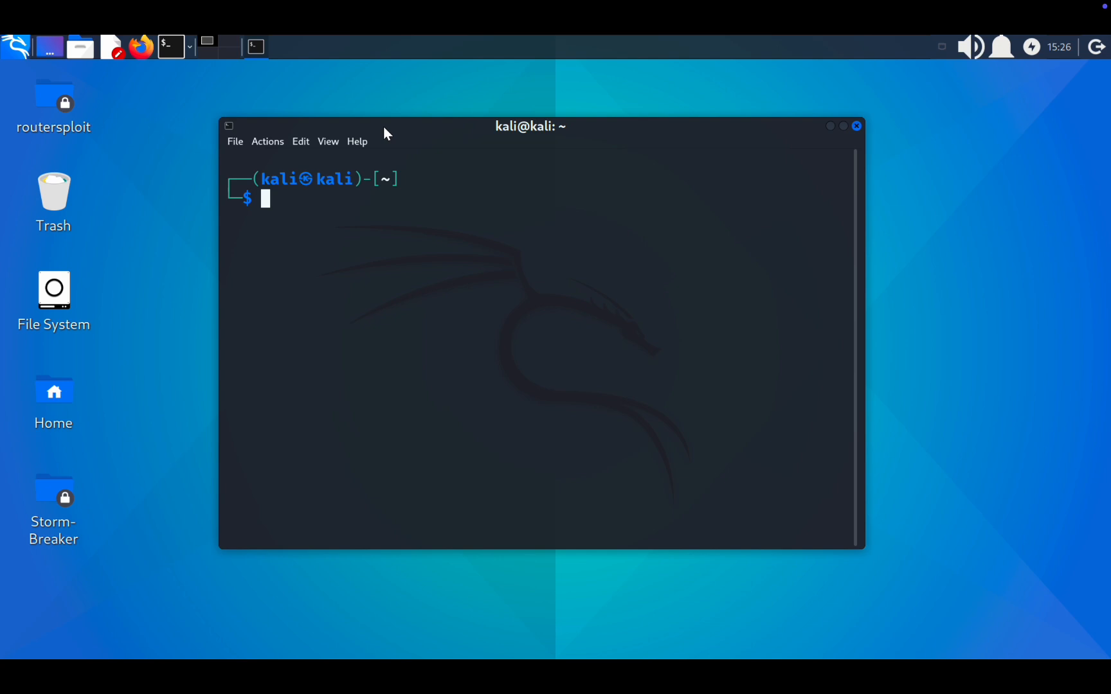
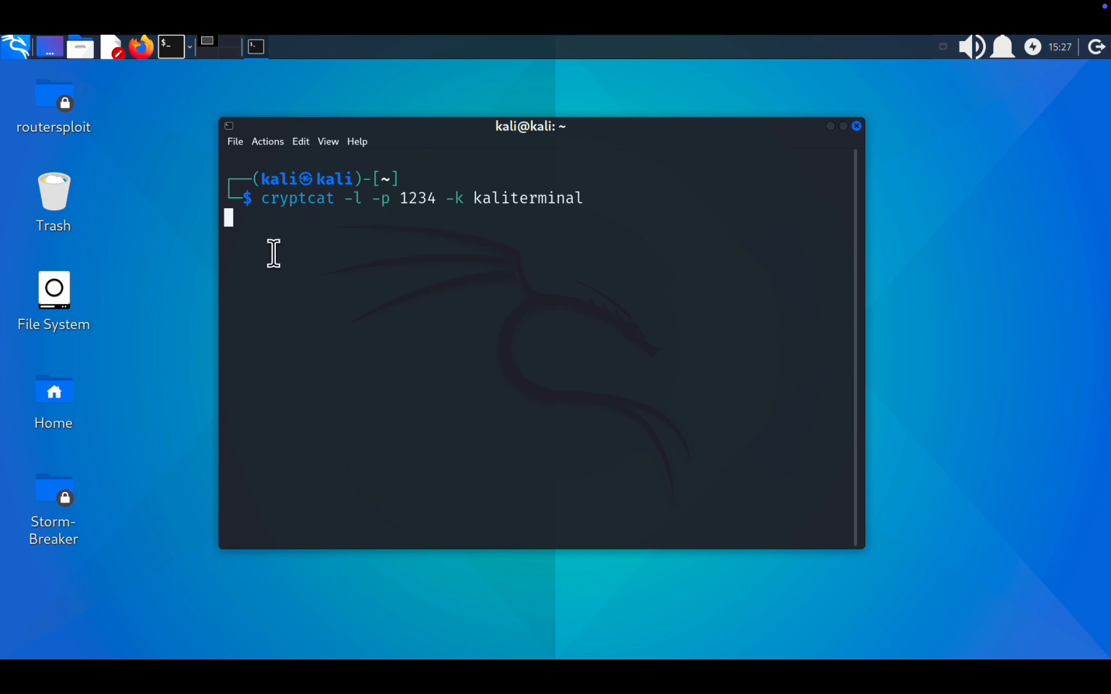
{"action": "mouse_move", "coordinate": [272, 218]}
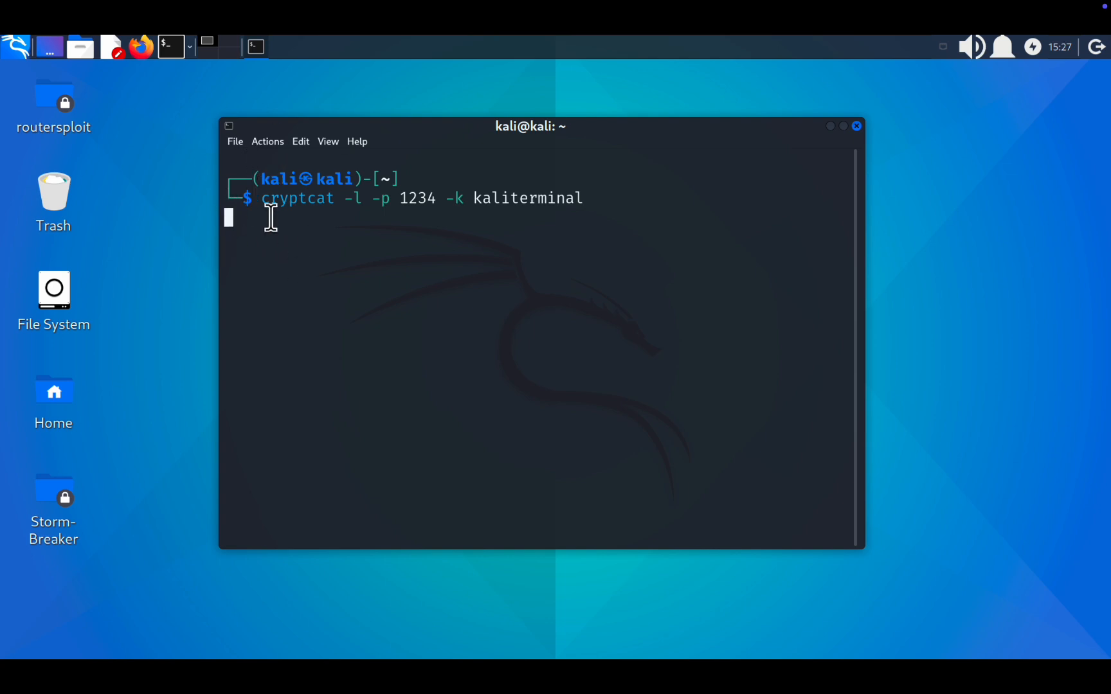
{"action": "mouse_move", "coordinate": [189, 146]}
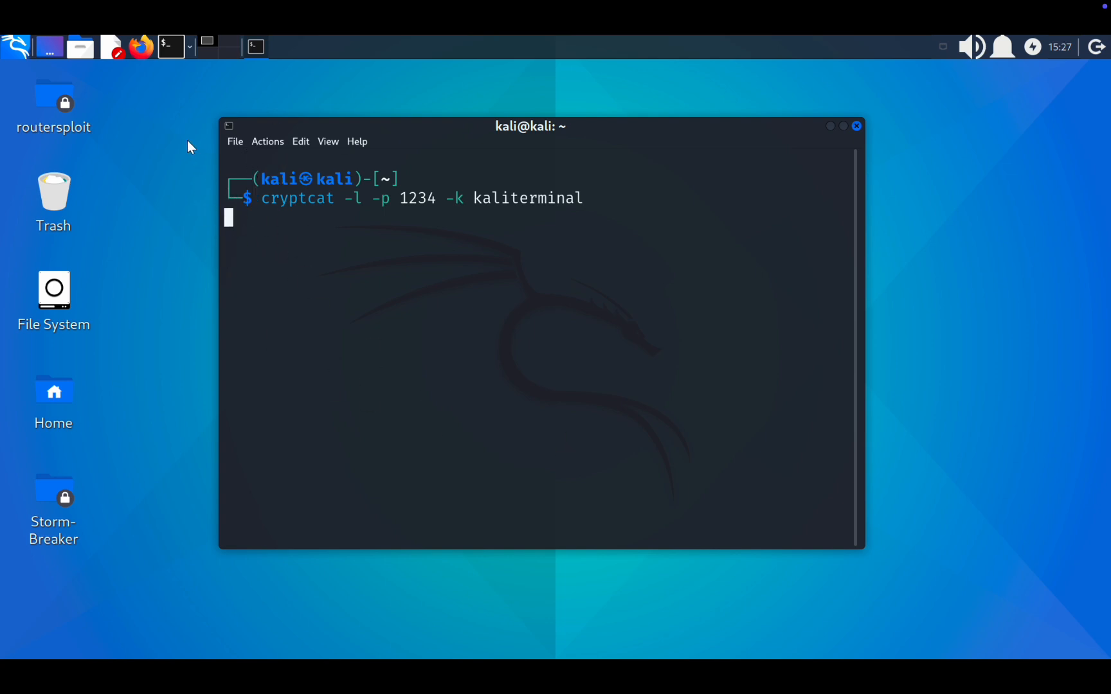
{"action": "mouse_move", "coordinate": [225, 181]}
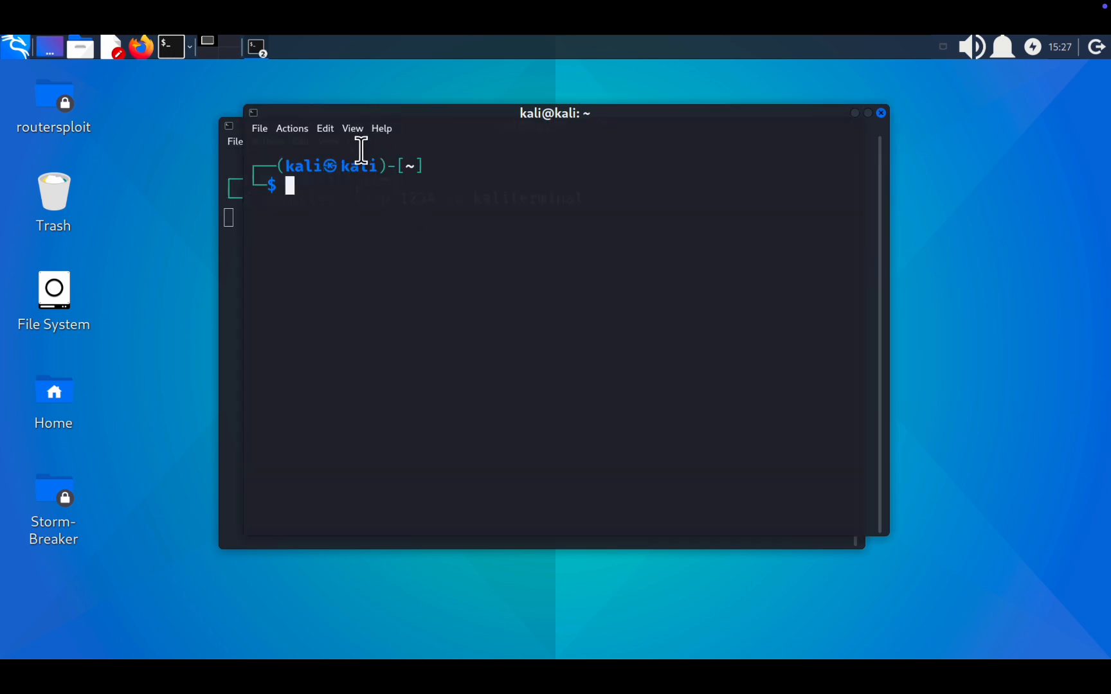
Run ip a and highlight eth0's IPv4 address 192.168.65.2
{"action": "type", "text": "ip a"}
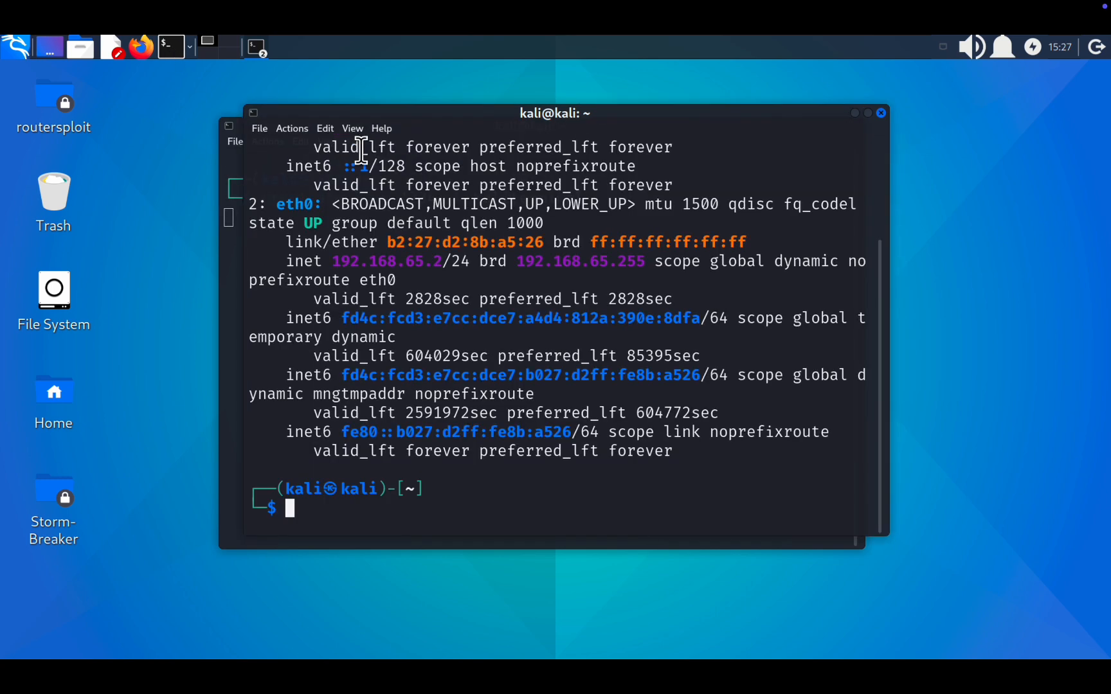
{"action": "mouse_move", "coordinate": [323, 263]}
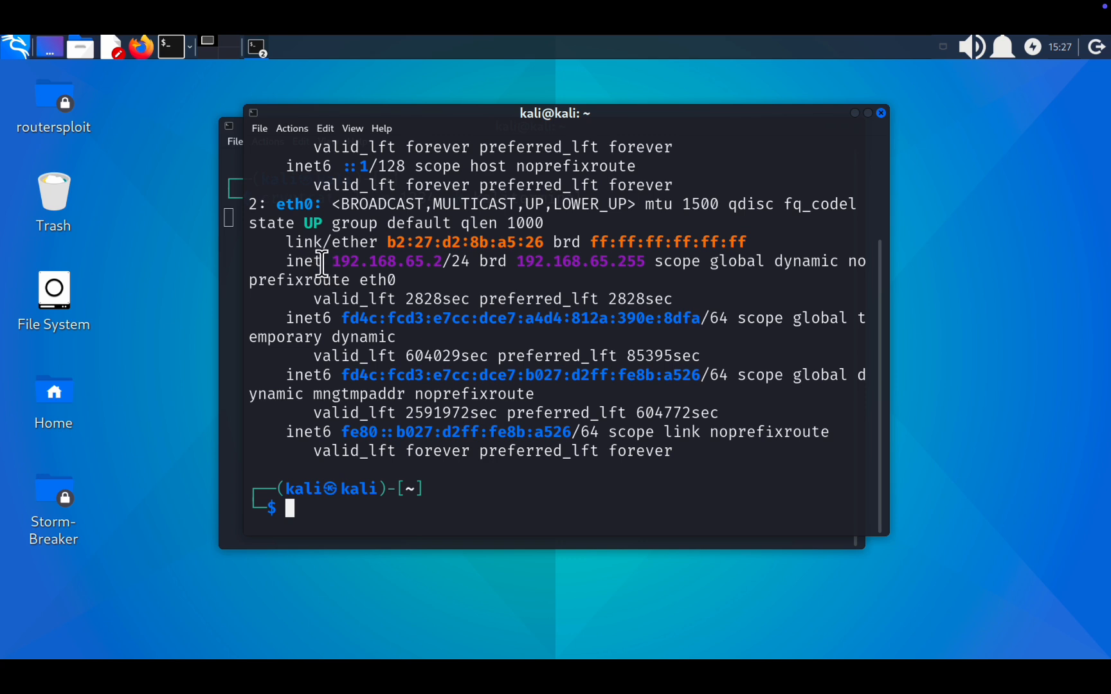
{"action": "left_click_drag", "start_coordinate": [328, 261], "coordinate": [439, 261]}
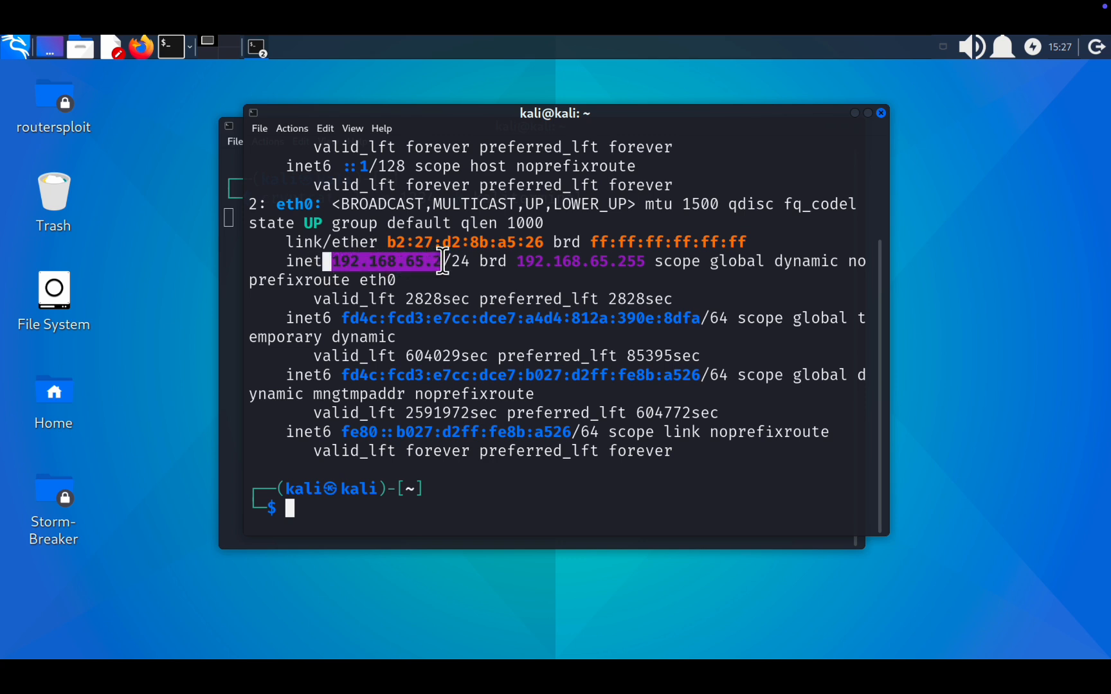
{"action": "mouse_move", "coordinate": [502, 273]}
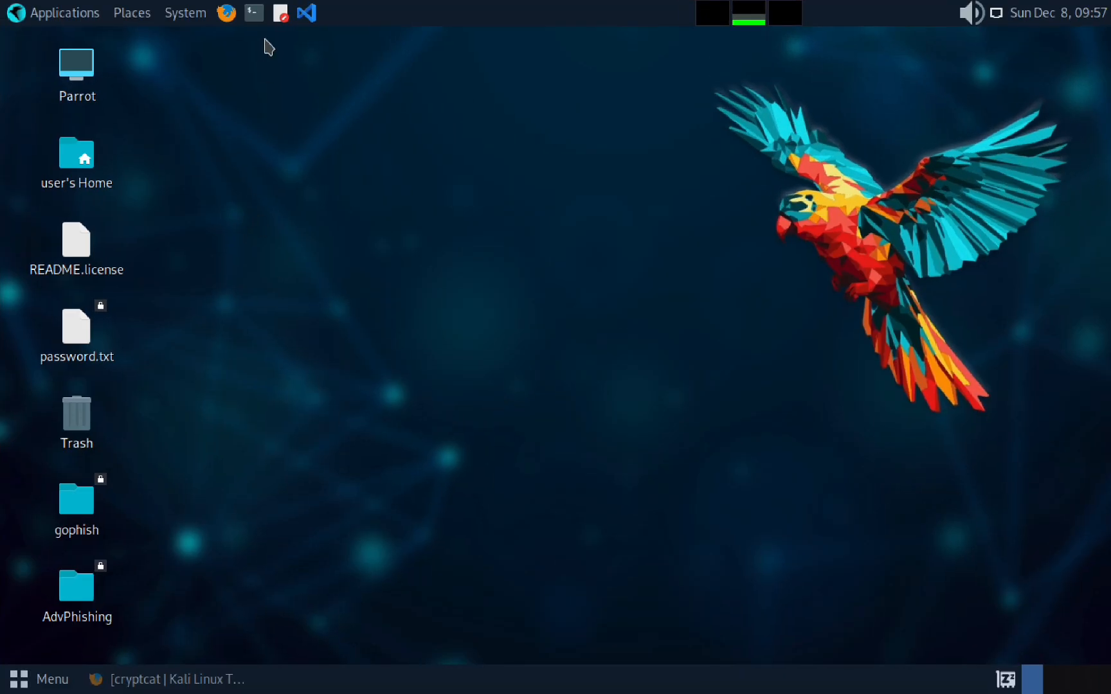
Open a Parrot terminal and try cryptcat -h, which reports it missing
{"action": "left_click", "coordinate": [252, 13]}
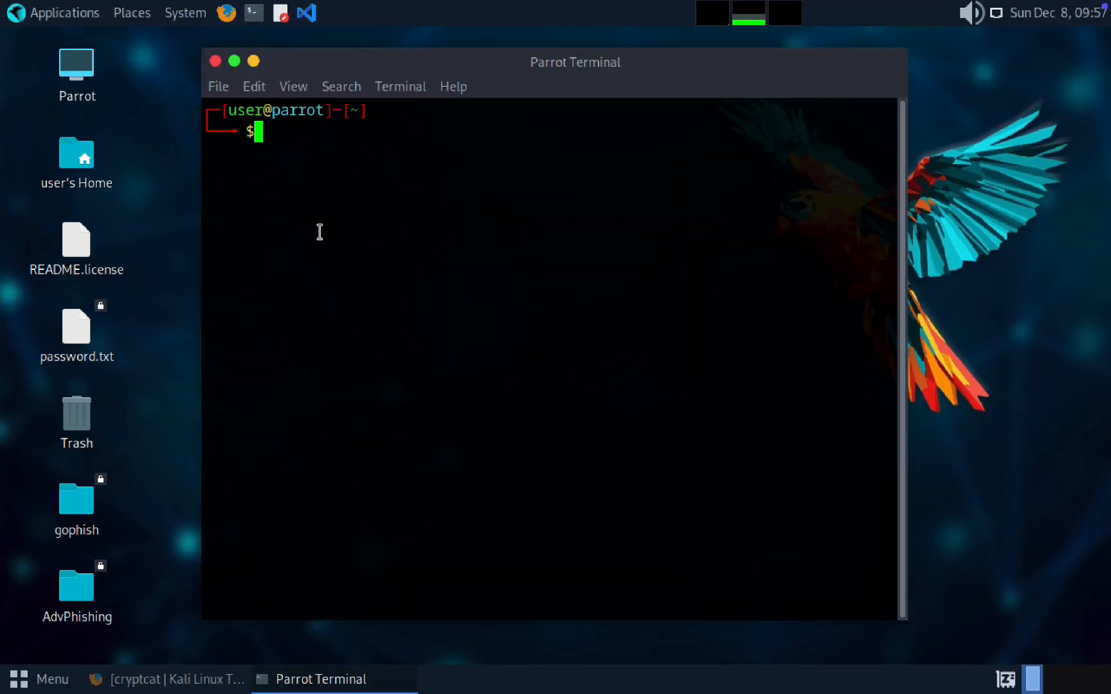
{"action": "type", "text": "c"}
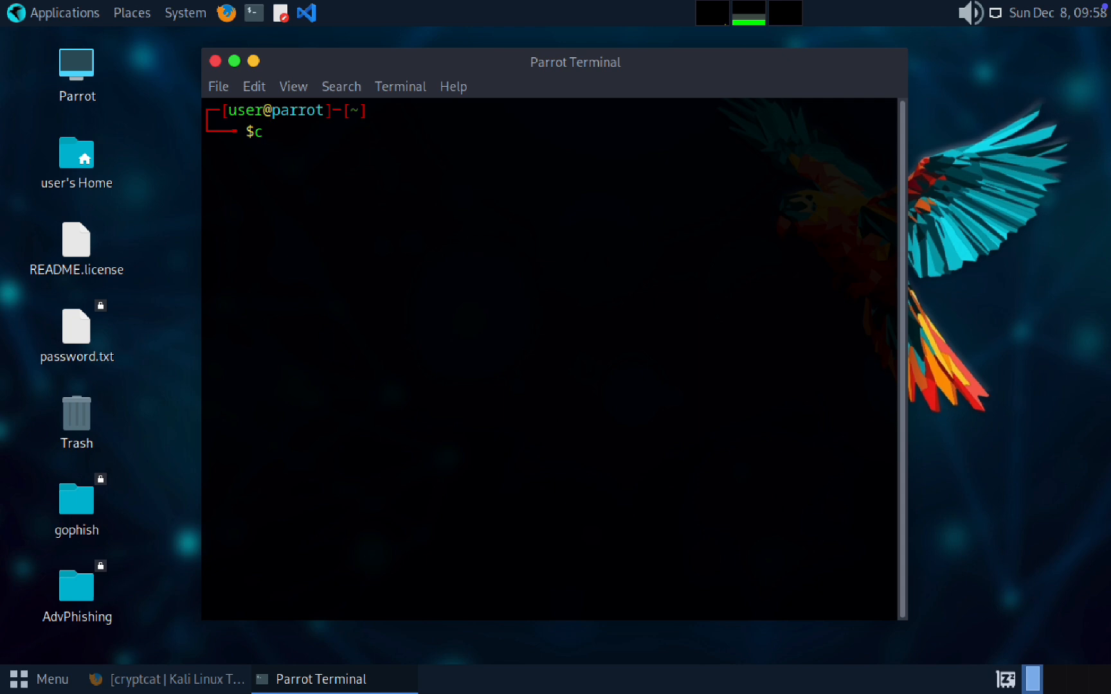
{"action": "type", "text": "rypt"}
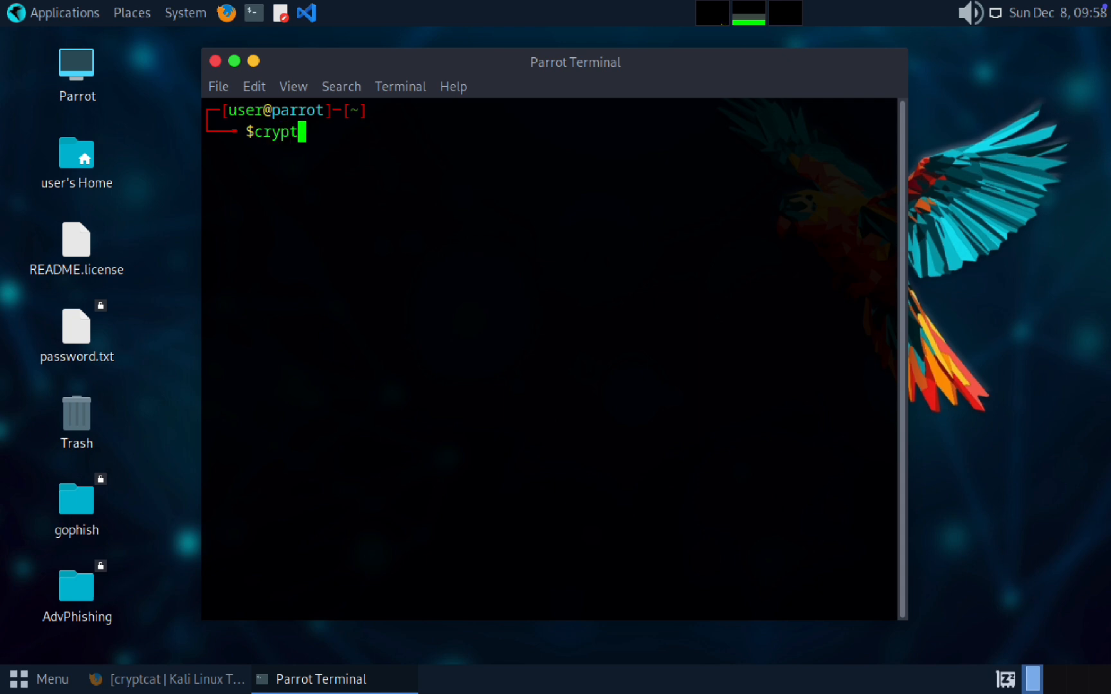
{"action": "type", "text": "cat -h"}
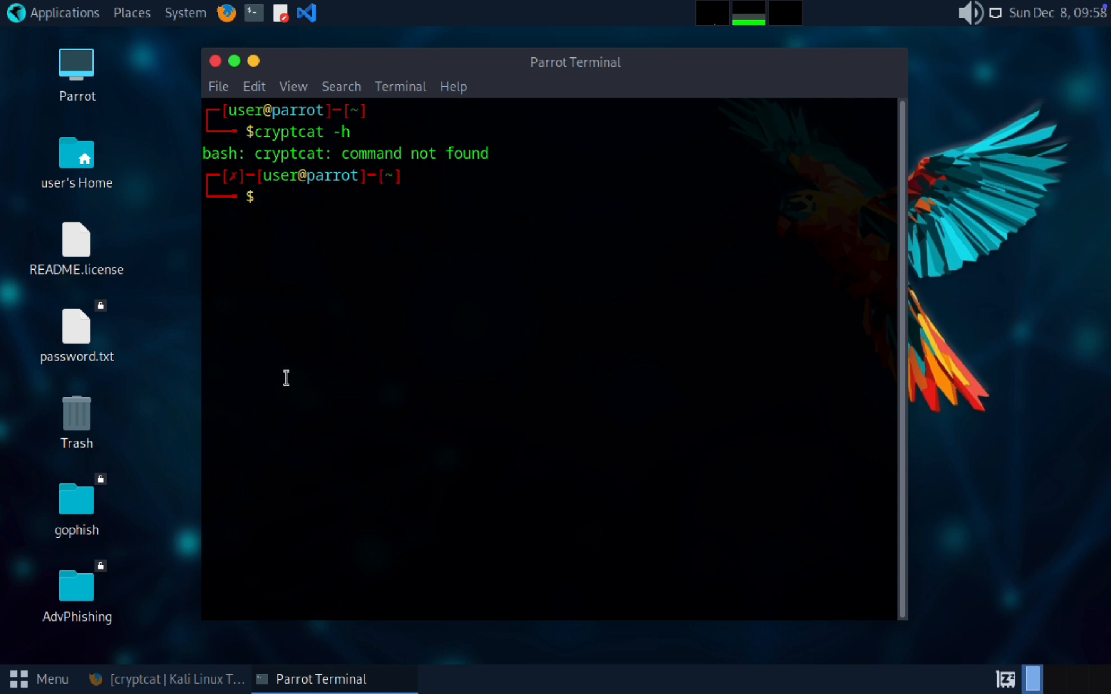
Install cryptcat with sudo apt install cryptcat and check it runs
{"action": "type", "text": "sudo"}
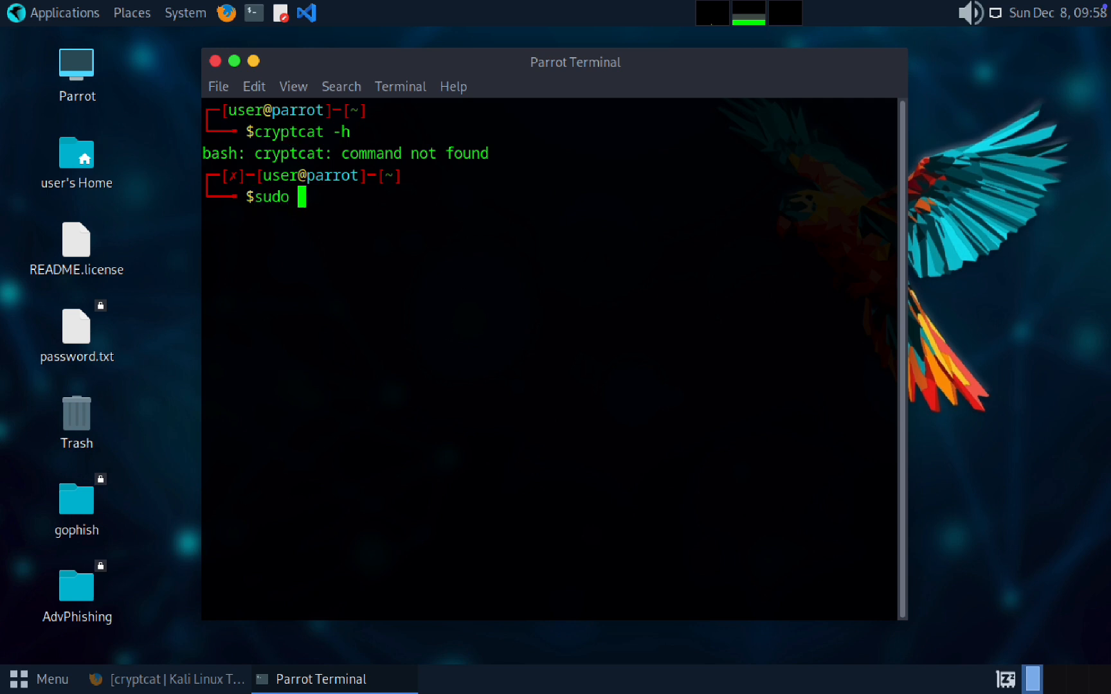
{"action": "type", "text": "apt install"}
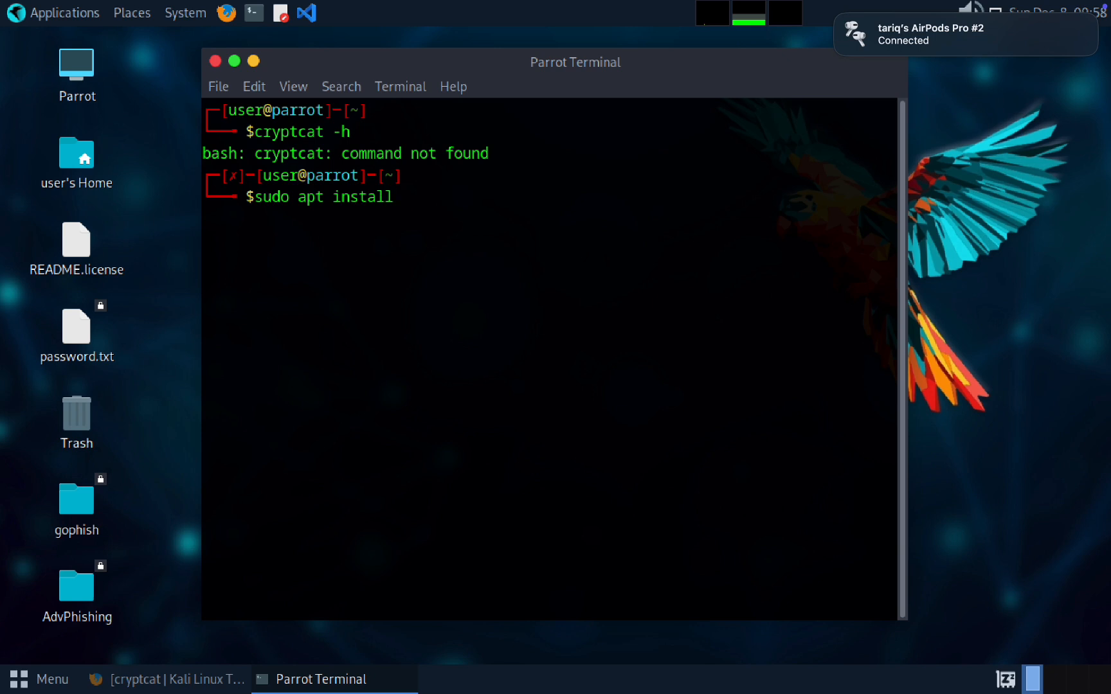
{"action": "type", "text": "crypt"}
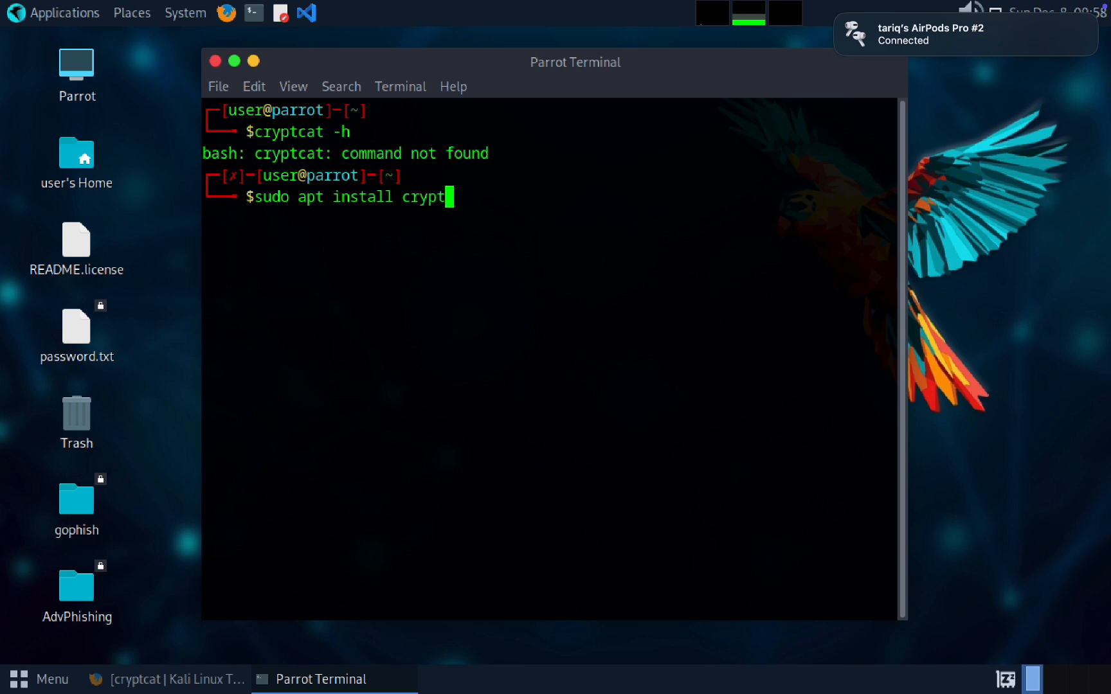
{"action": "type", "text": "cat"}
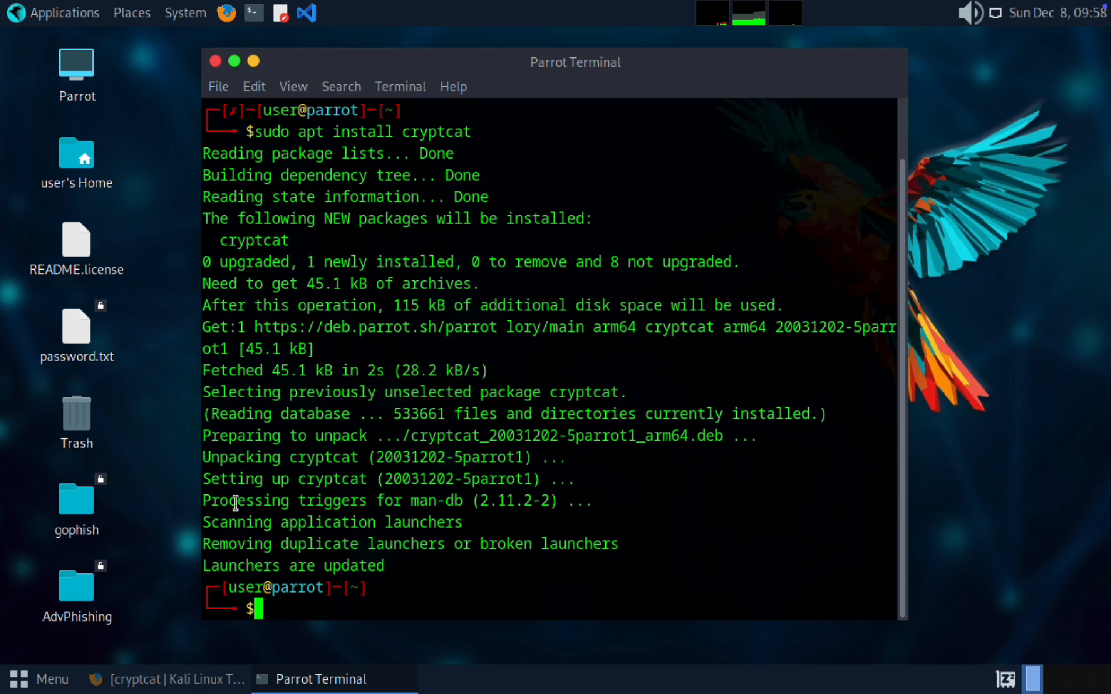
{"action": "type", "text": "cryptcat -h"}
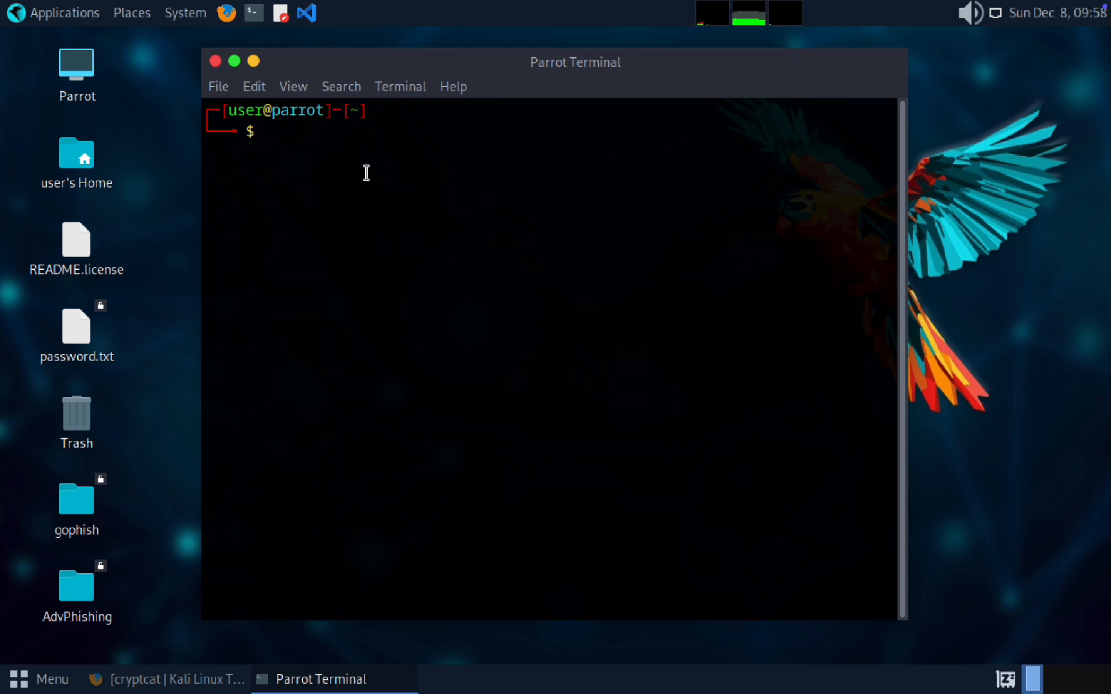
{"action": "type", "text": "cryptcat 192.168"}
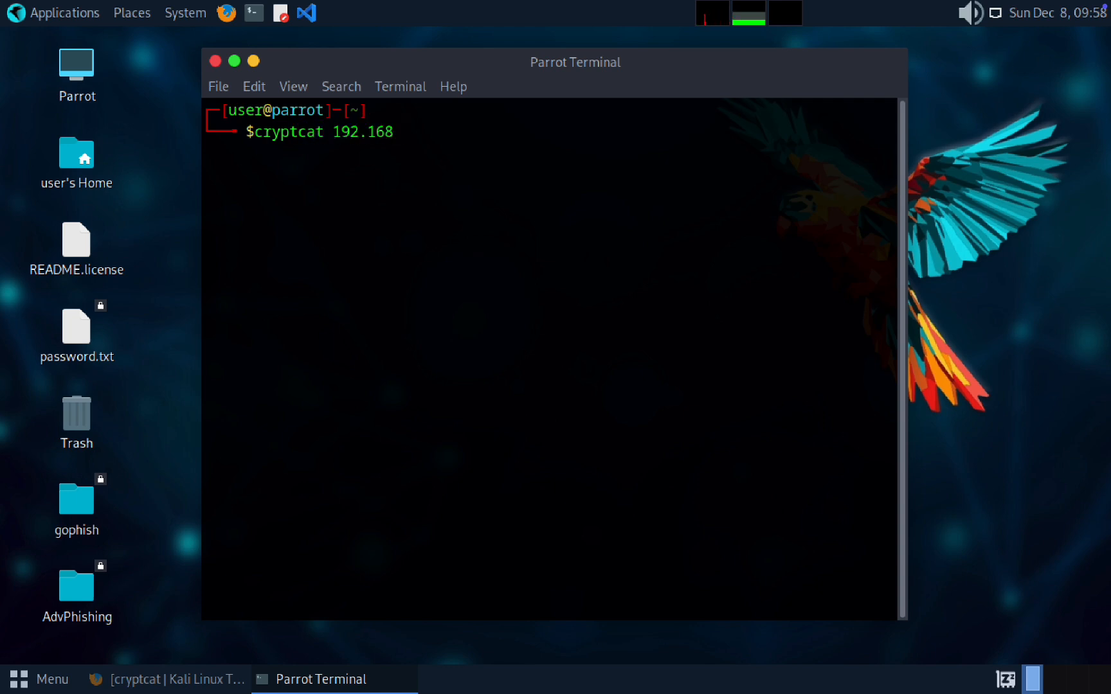
{"action": "type", "text": "."}
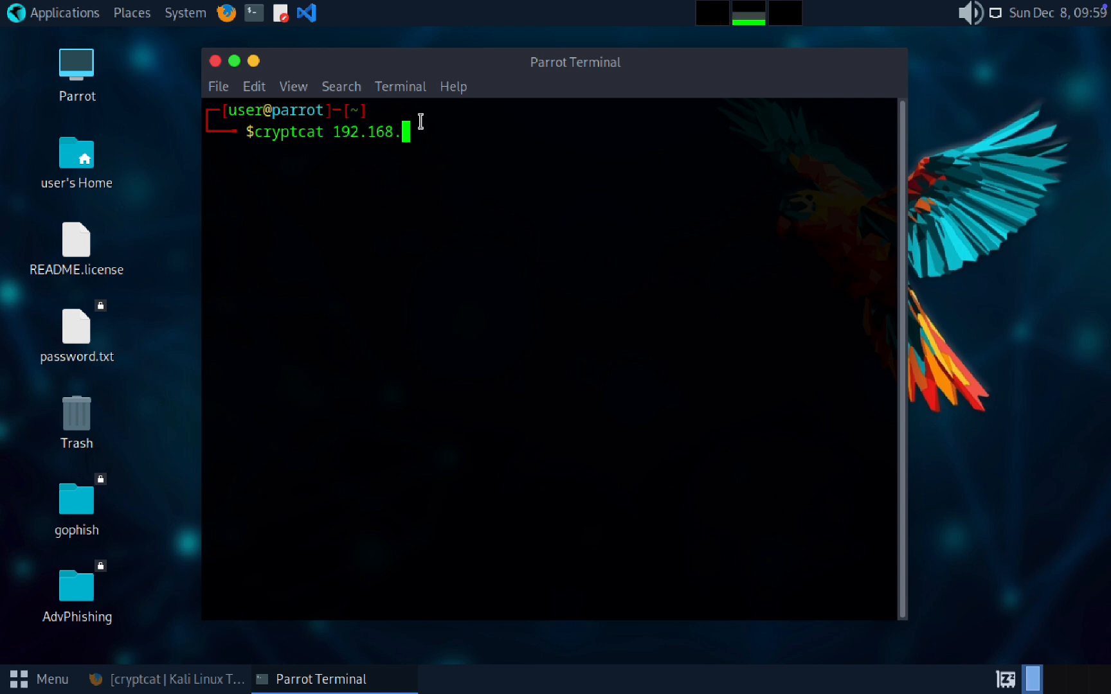
{"action": "type", "text": "65.2"}
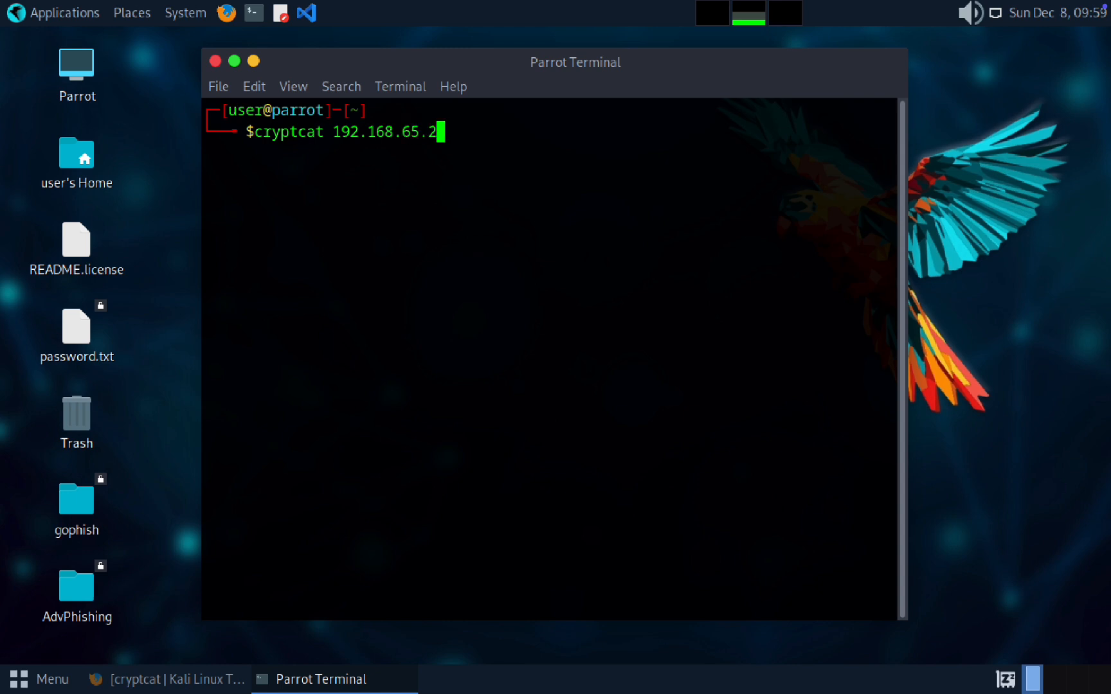
{"action": "type", "text": "1234 -"}
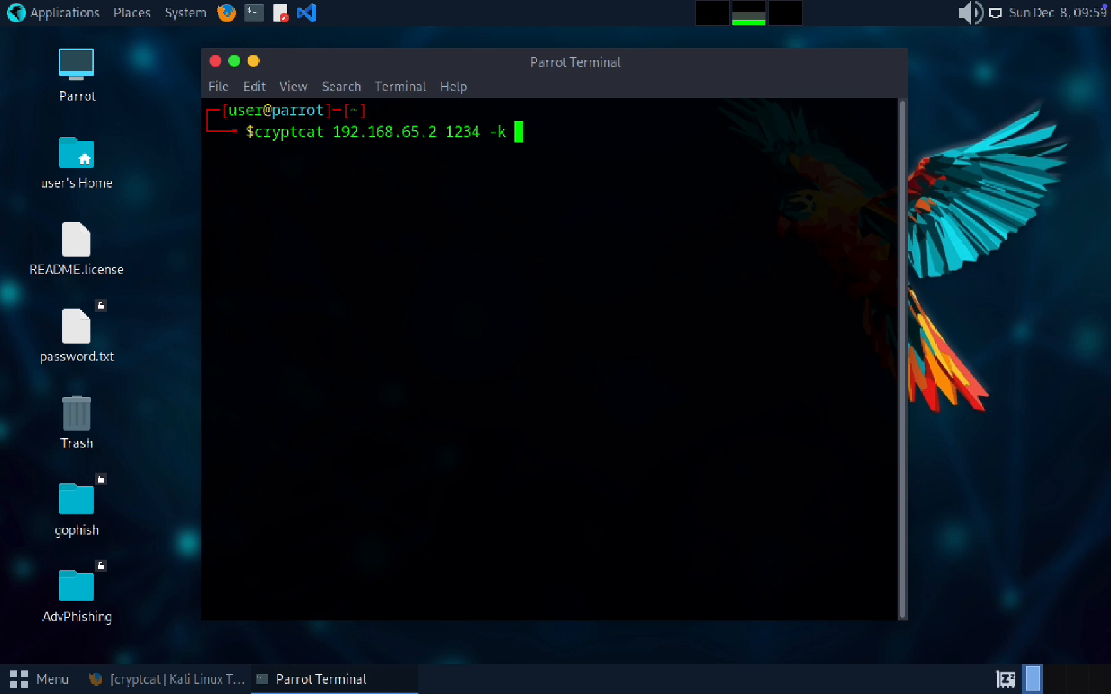
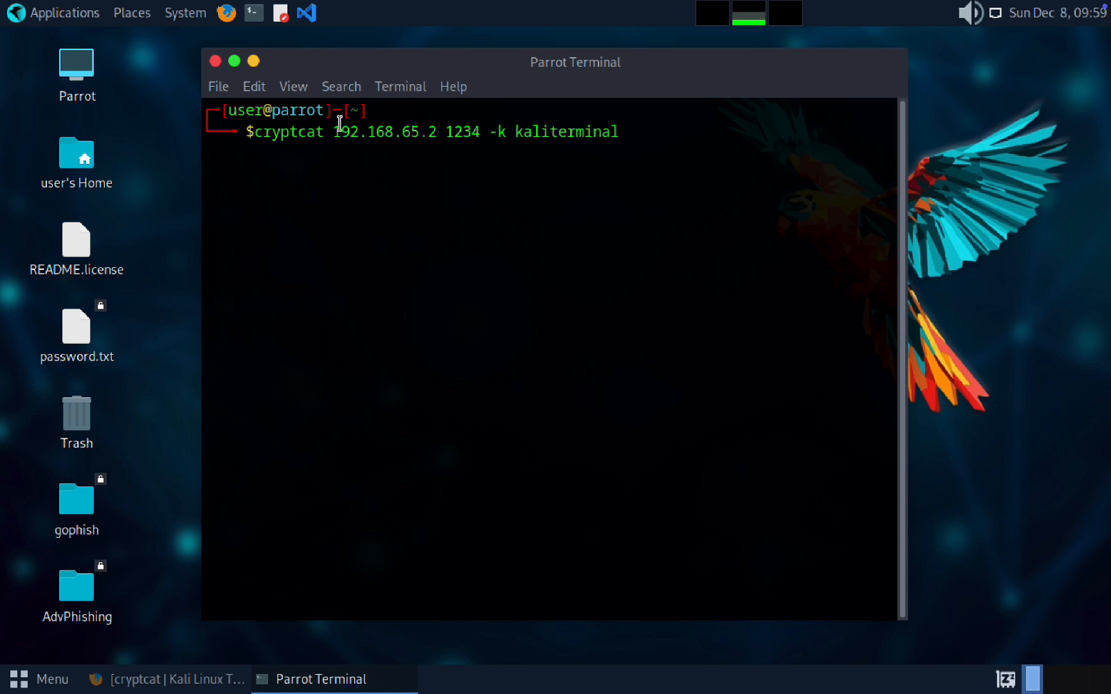
{"action": "key", "text": "Return"}
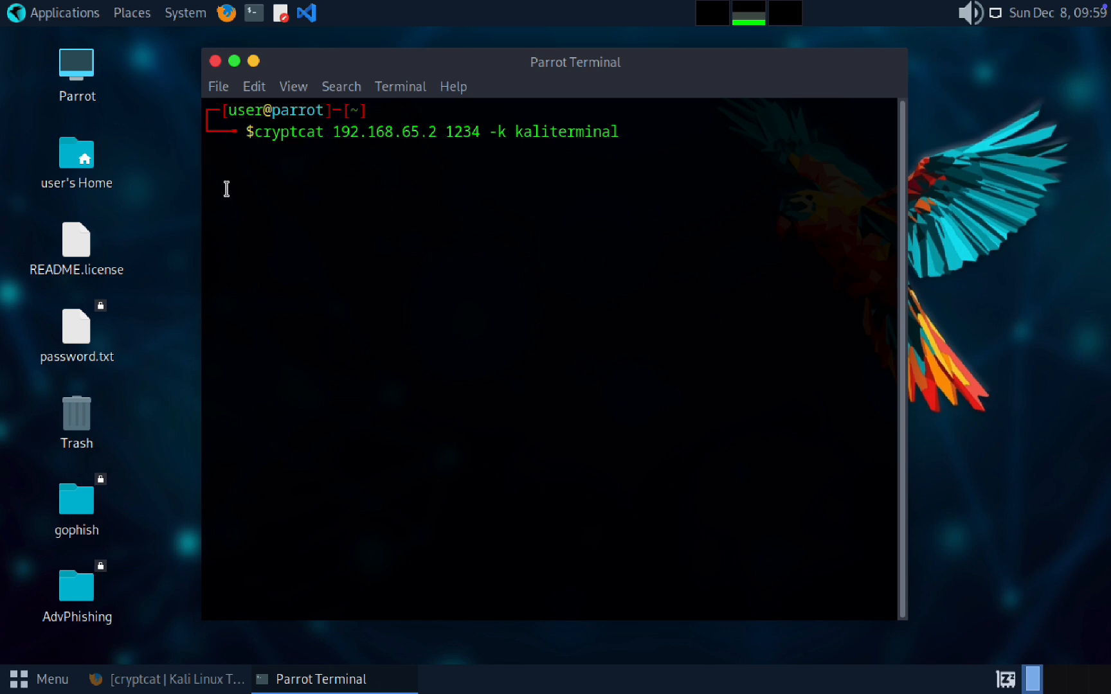
{"action": "type", "text": "hii this is"}
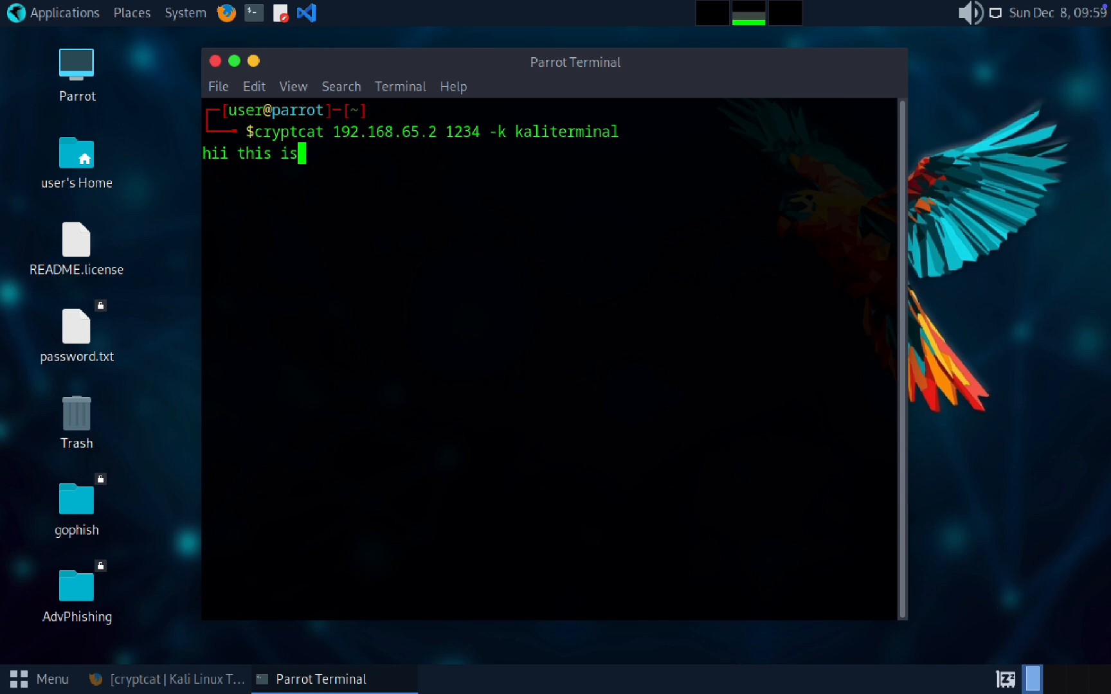
{"action": "type", "text": "parrot os"}
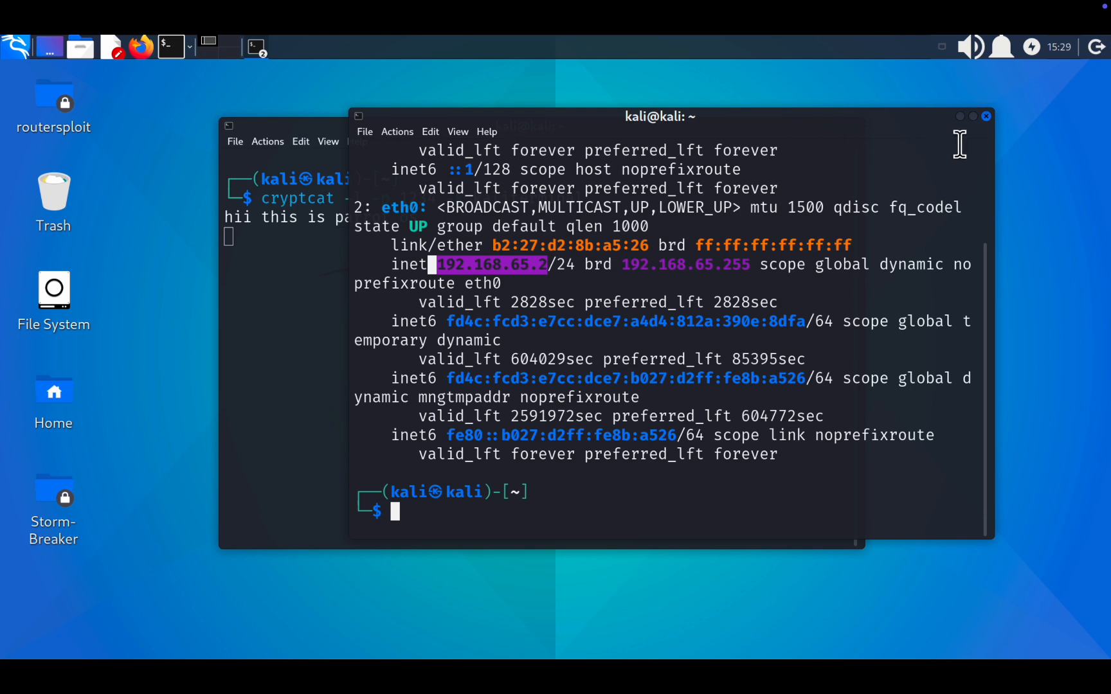
From the Kali listener, reply 'hey, this side kali os , nice to see you here'
{"action": "left_click", "coordinate": [986, 116]}
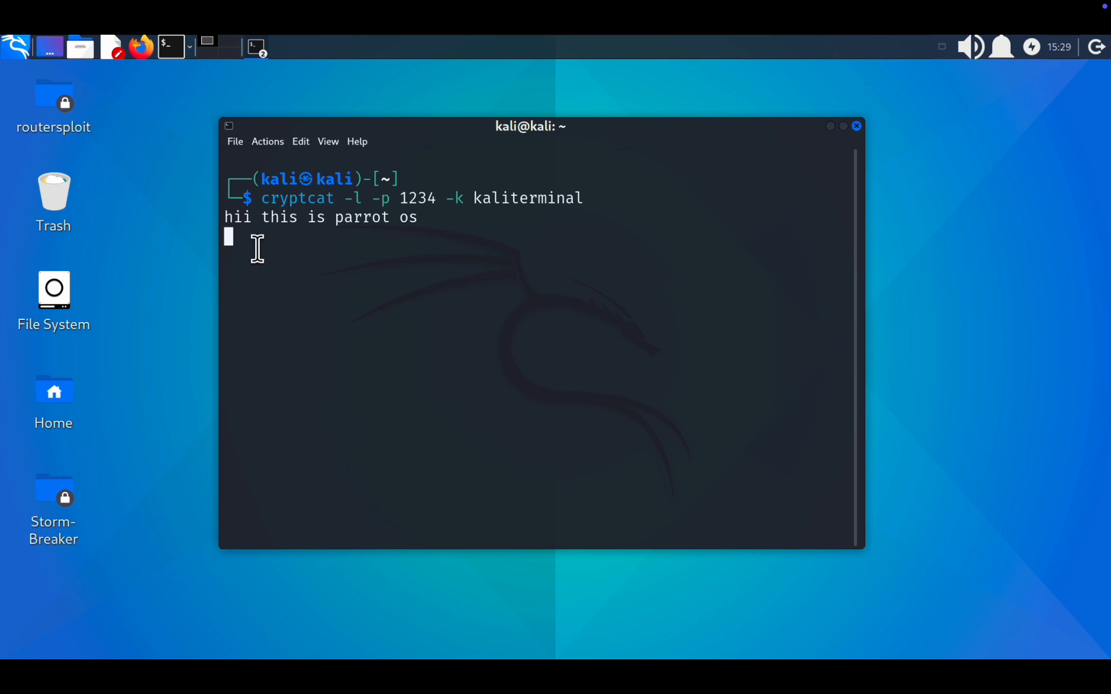
{"action": "type", "text": "hey,"}
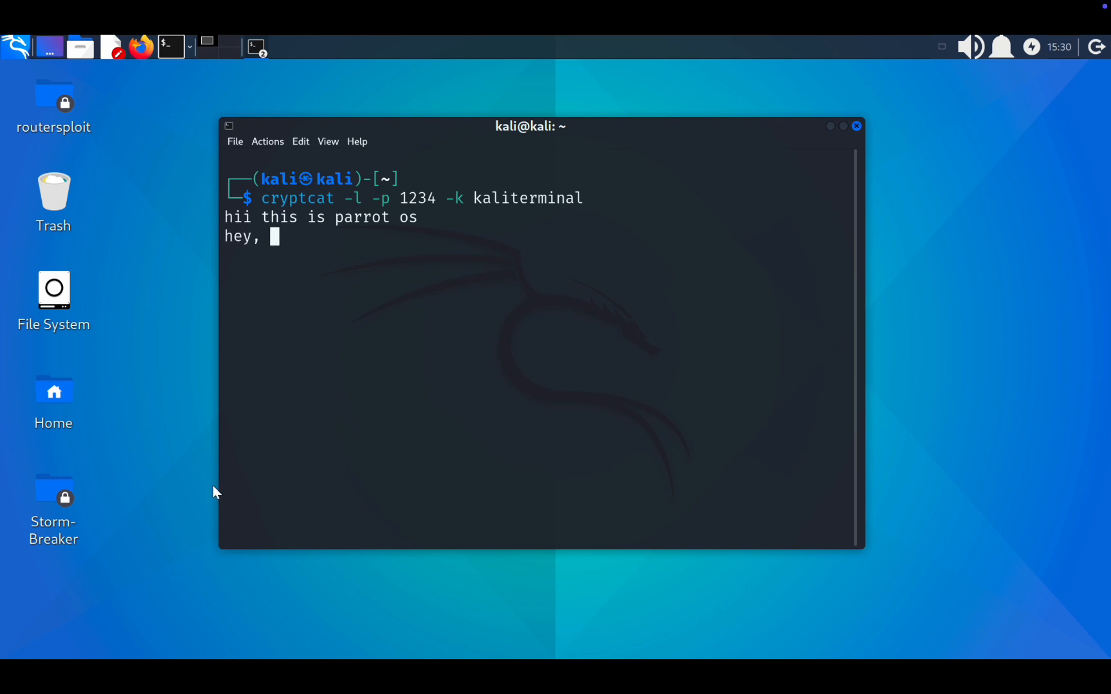
{"action": "type", "text": "this side kali os , nice ti see yo"}
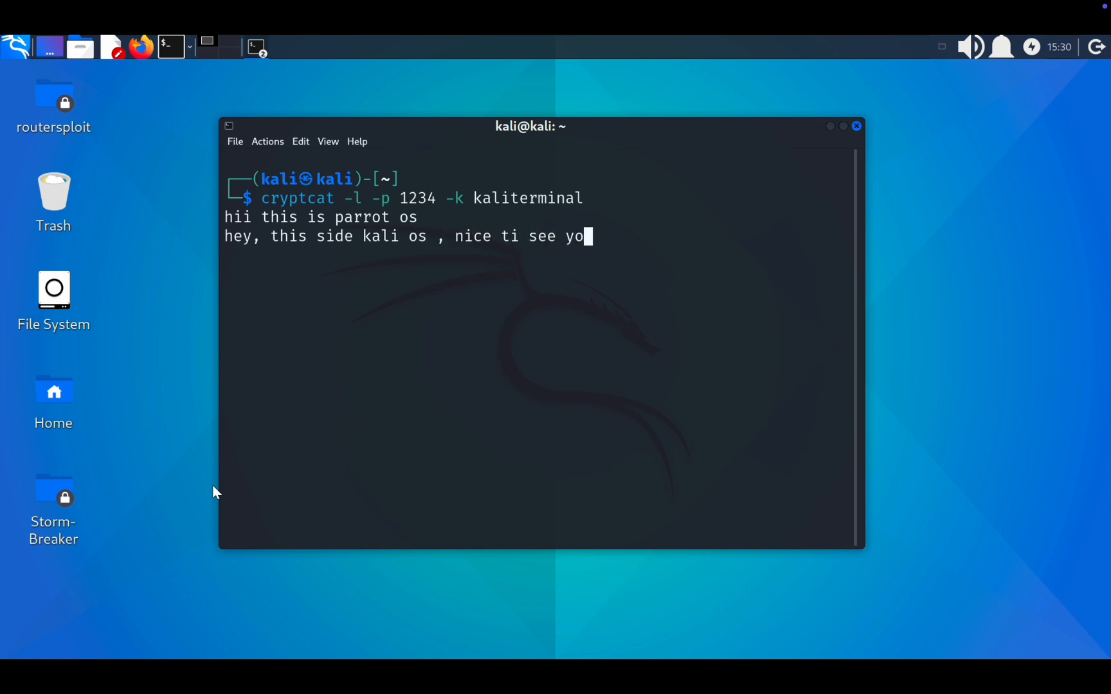
{"action": "type", "text": "u"}
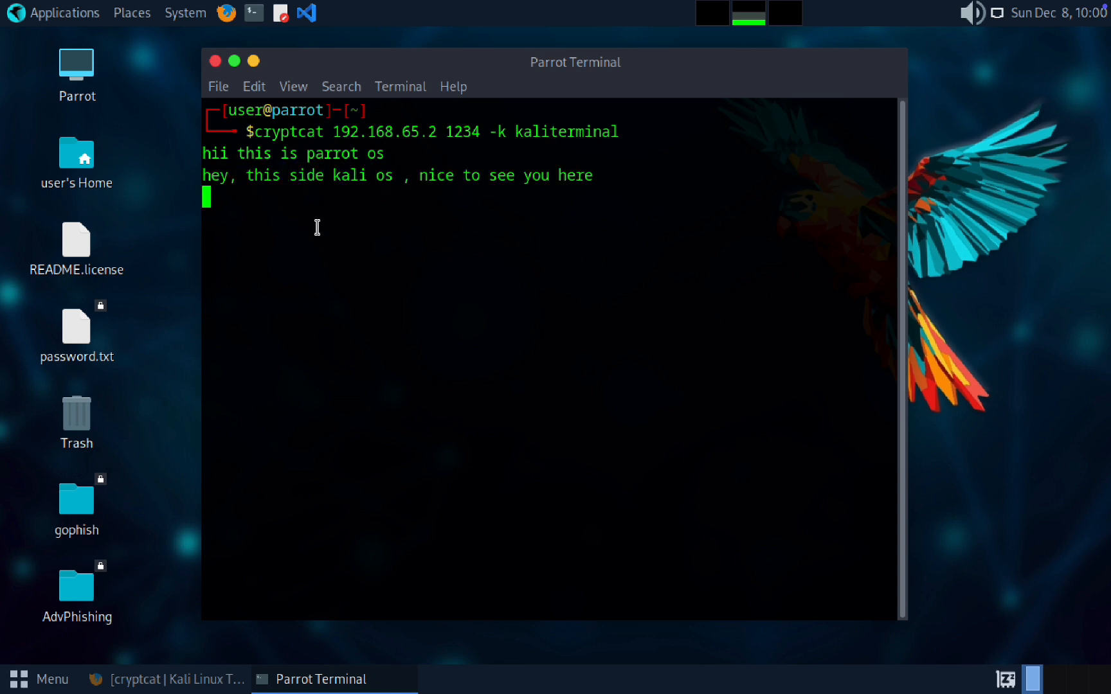
Add 'perfect , we meet after a long time' and the reply 'haahahaha .' to the chat
{"action": "type", "text": "perfect , we meet after a long time"}
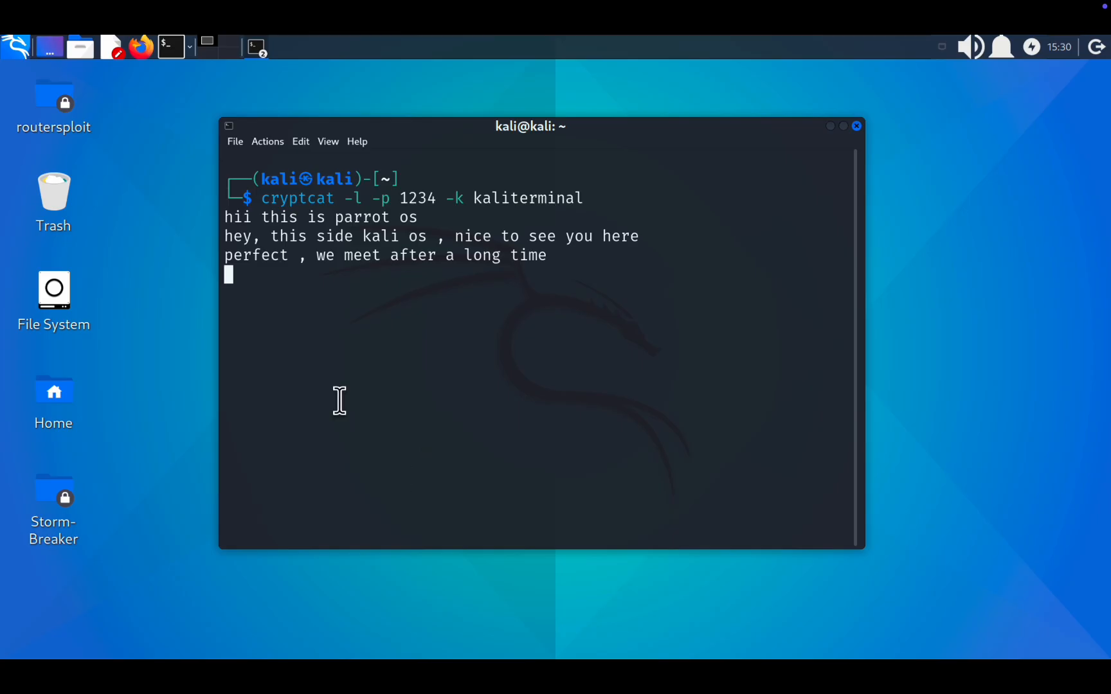
{"action": "type", "text": "haahahaha ."}
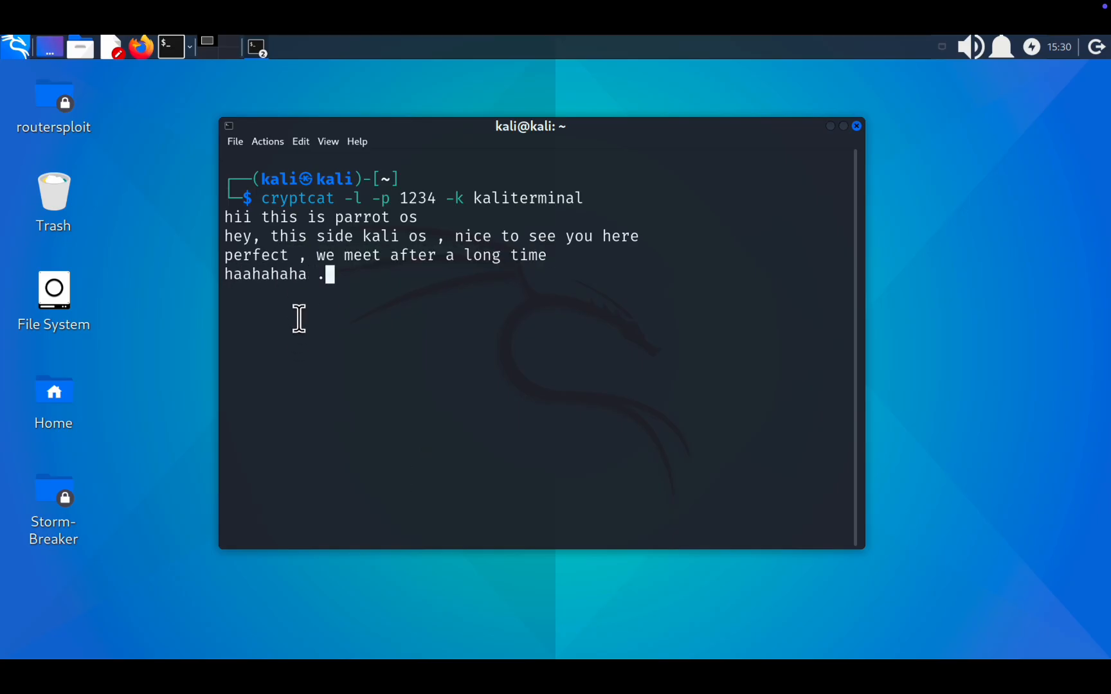